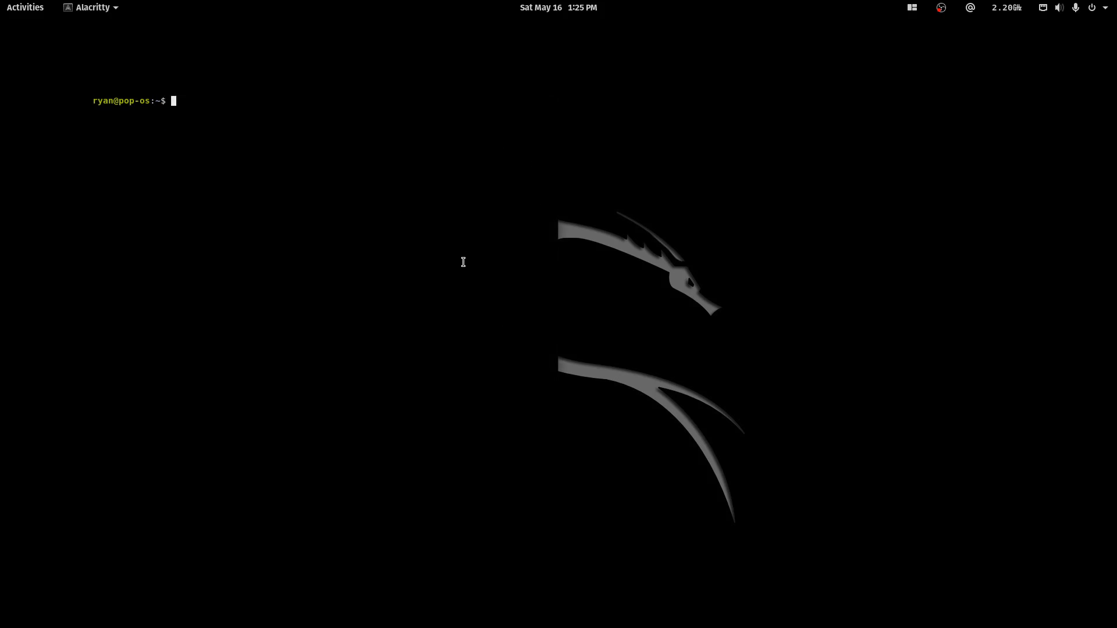
pyautogui.moveTo(327, 207)
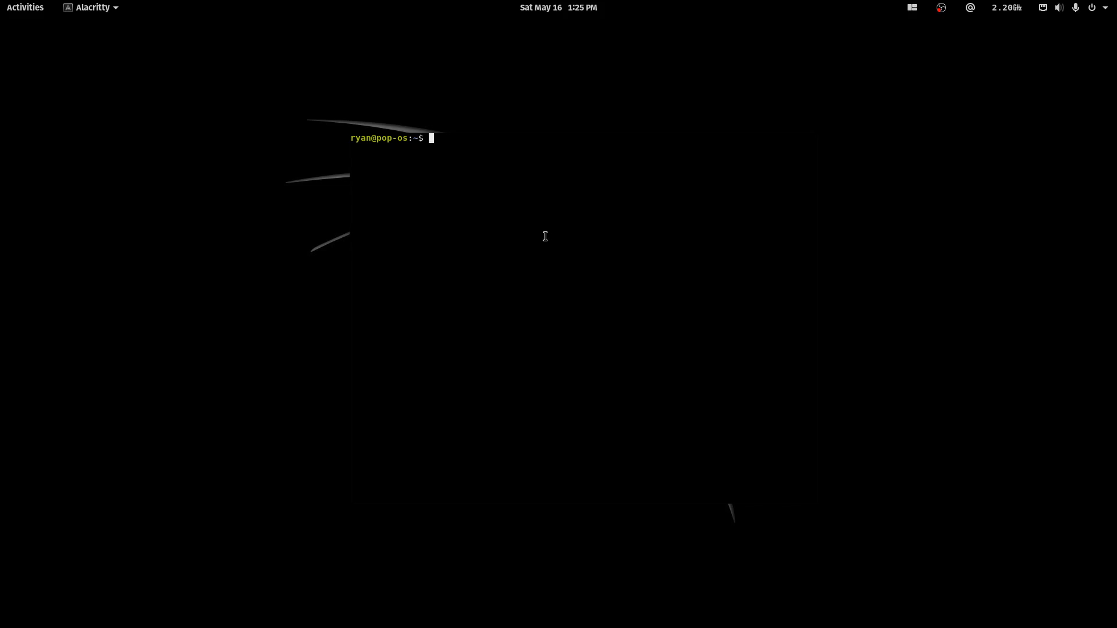
# Visit the Documents and Downloads folders, returning home in between
pyautogui.write('cd')
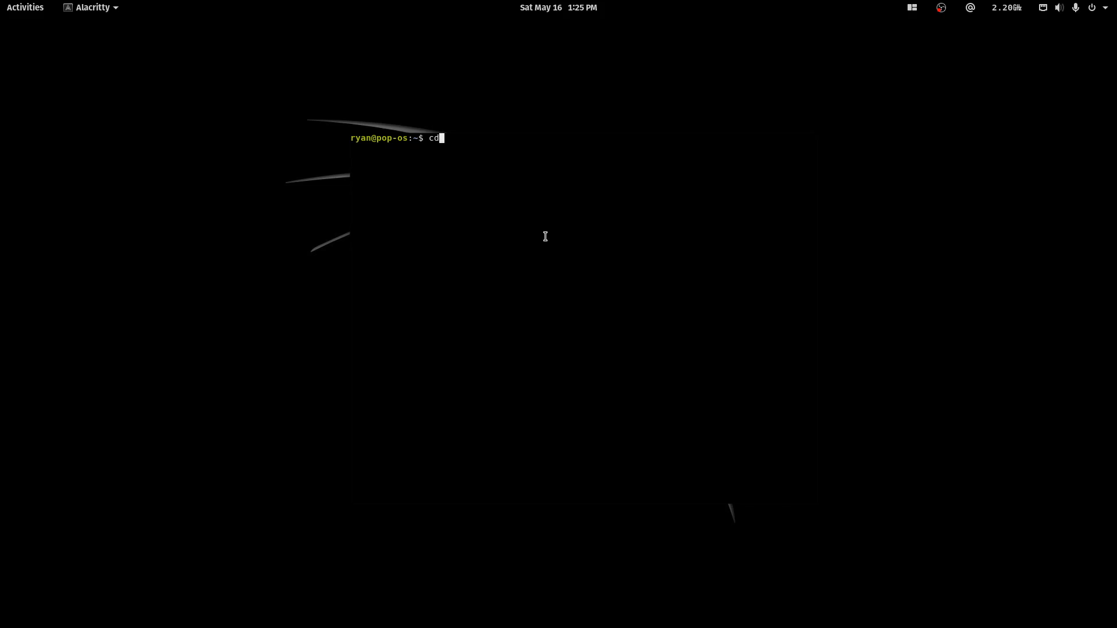
pyautogui.write('Dco')
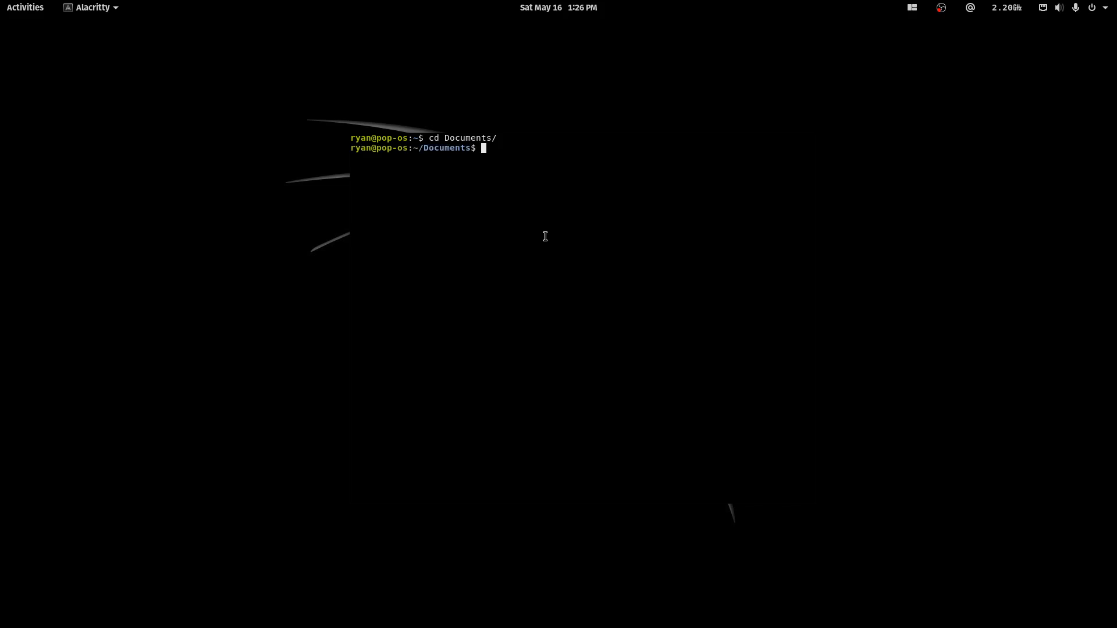
pyautogui.write('cd Downloads/')
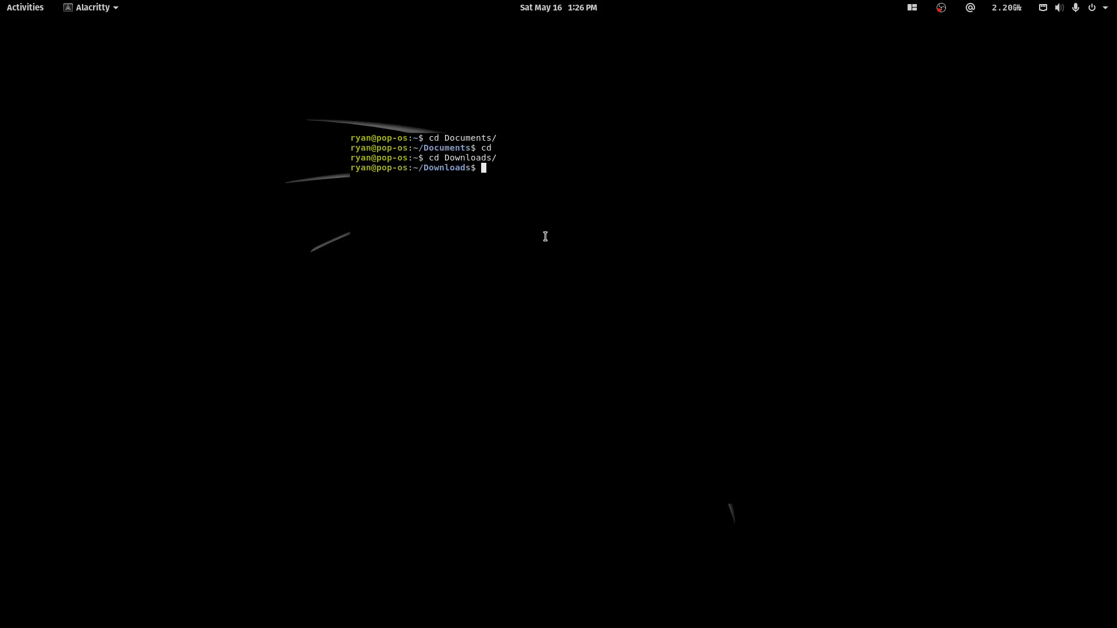
pyautogui.write('cd /med')
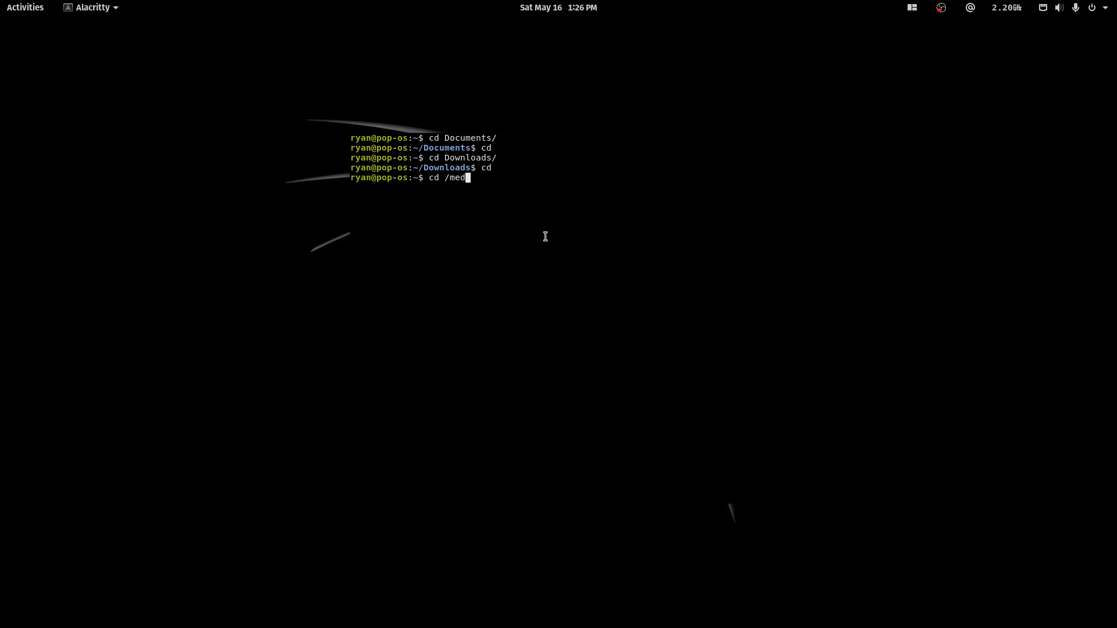
# List /media/ryan to show the EXT SSD drive, return home, and start m2temp
pyautogui.write('ia/ryan')
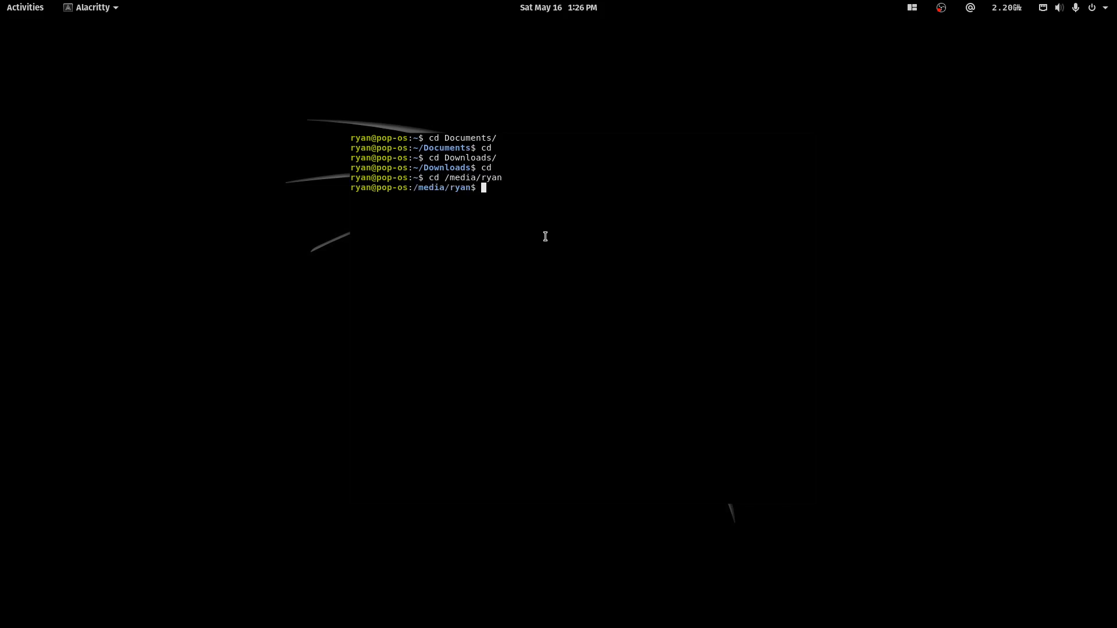
pyautogui.write('ls')
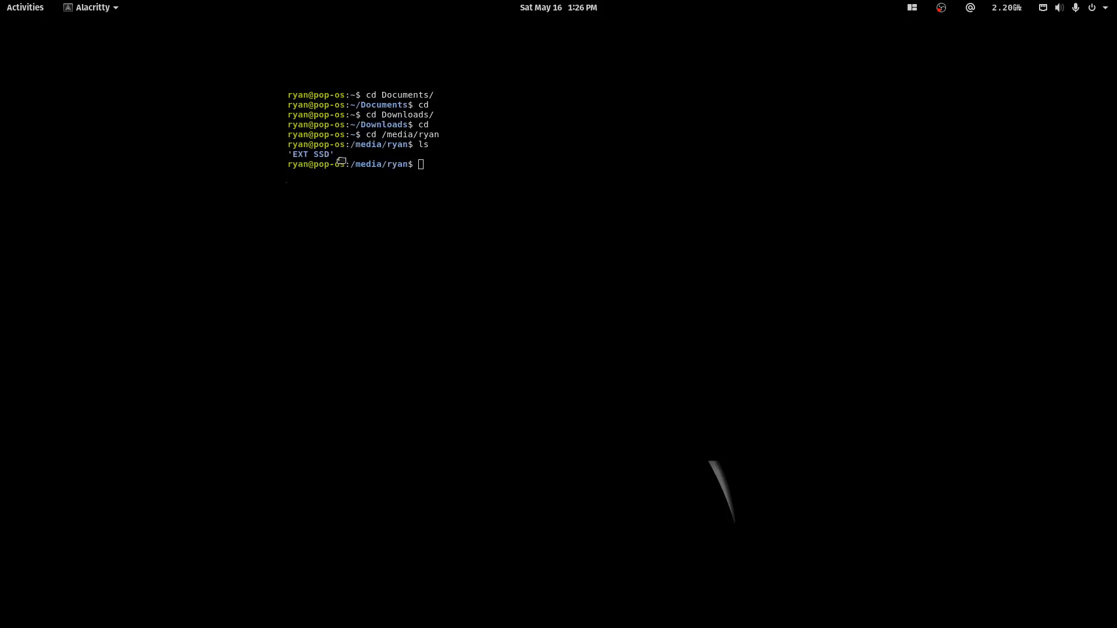
pyautogui.write('cd')
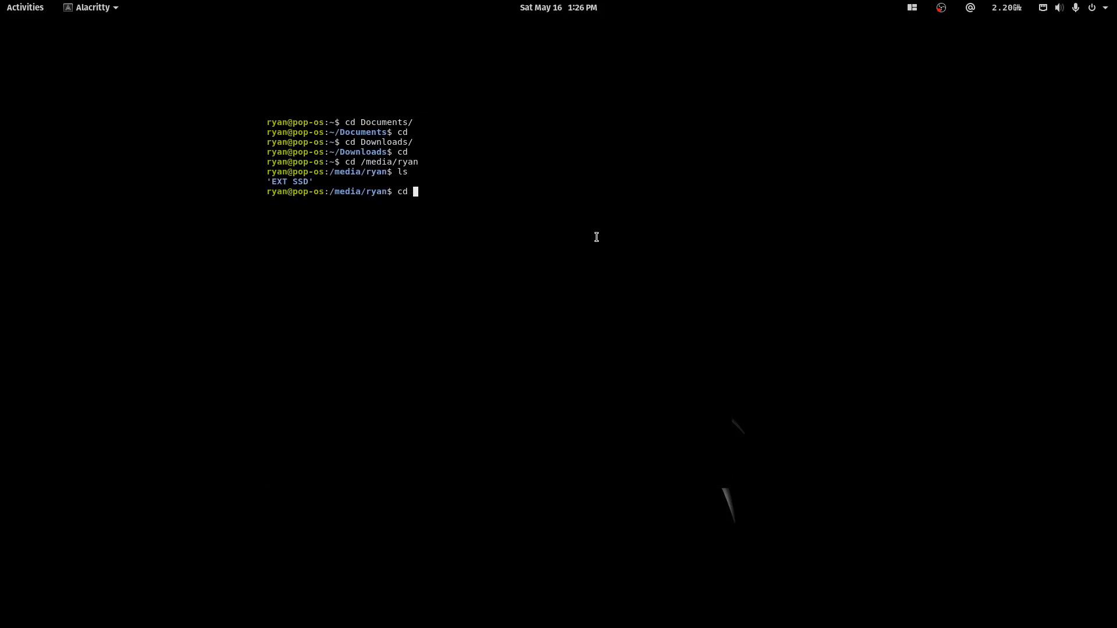
pyautogui.write('/me')
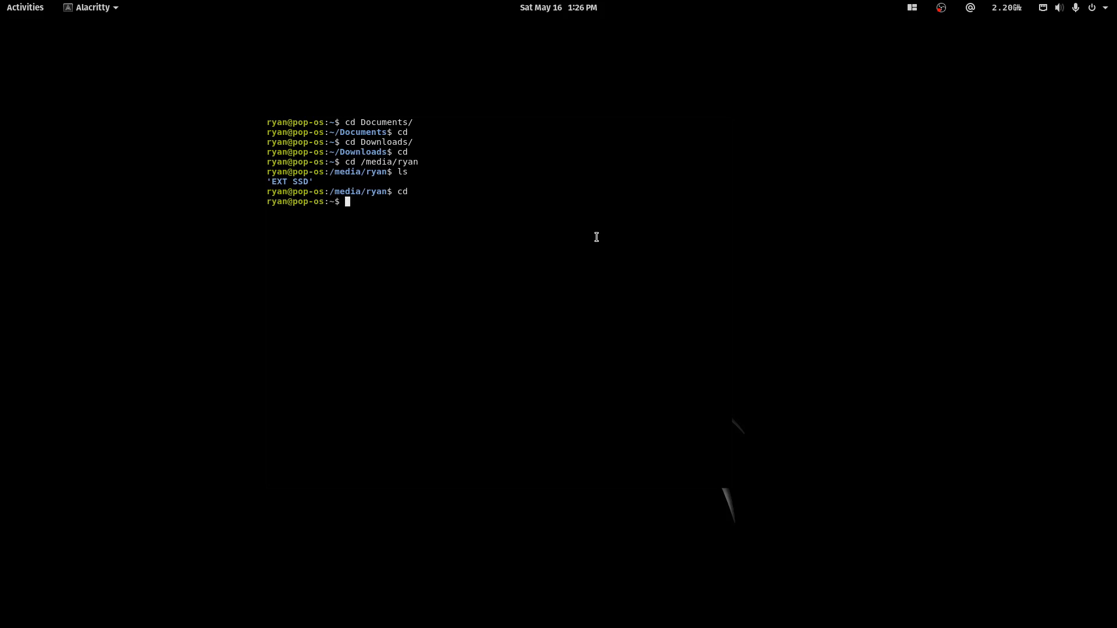
pyautogui.write('m2temp')
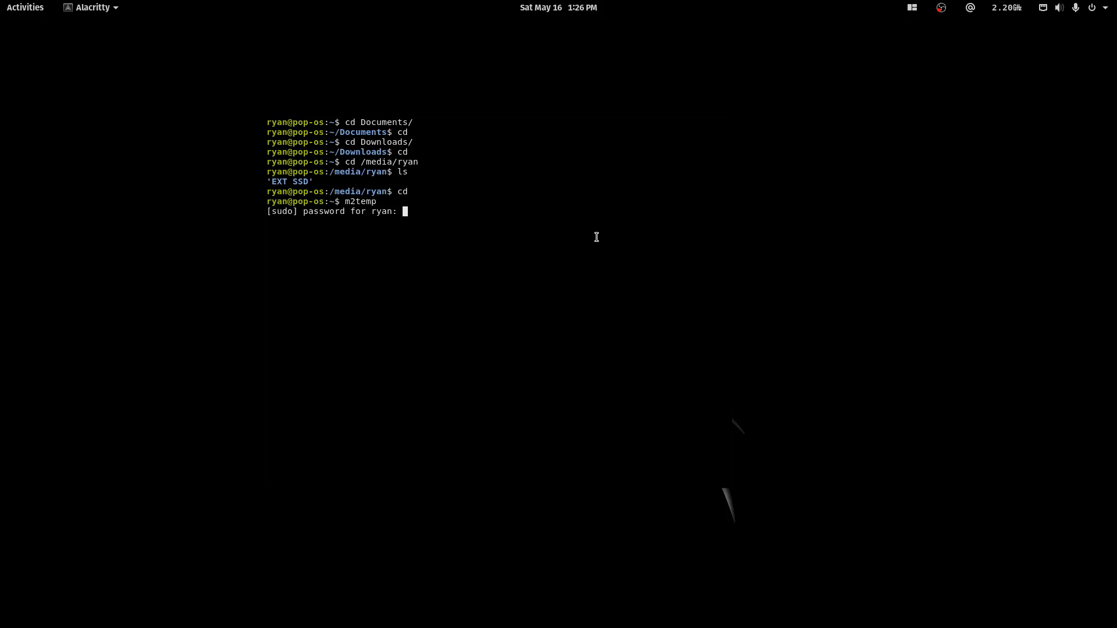
# Report the drive temperature (37 °C) via m2temp, then update and upgrade packages
pyautogui.press('Return')
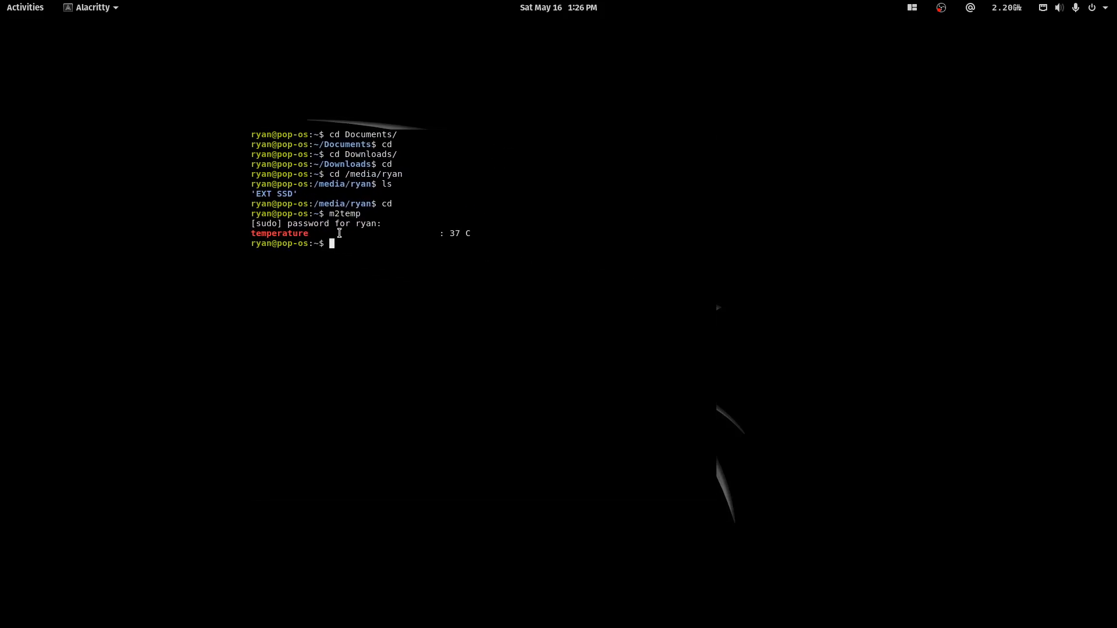
pyautogui.moveTo(705, 150)
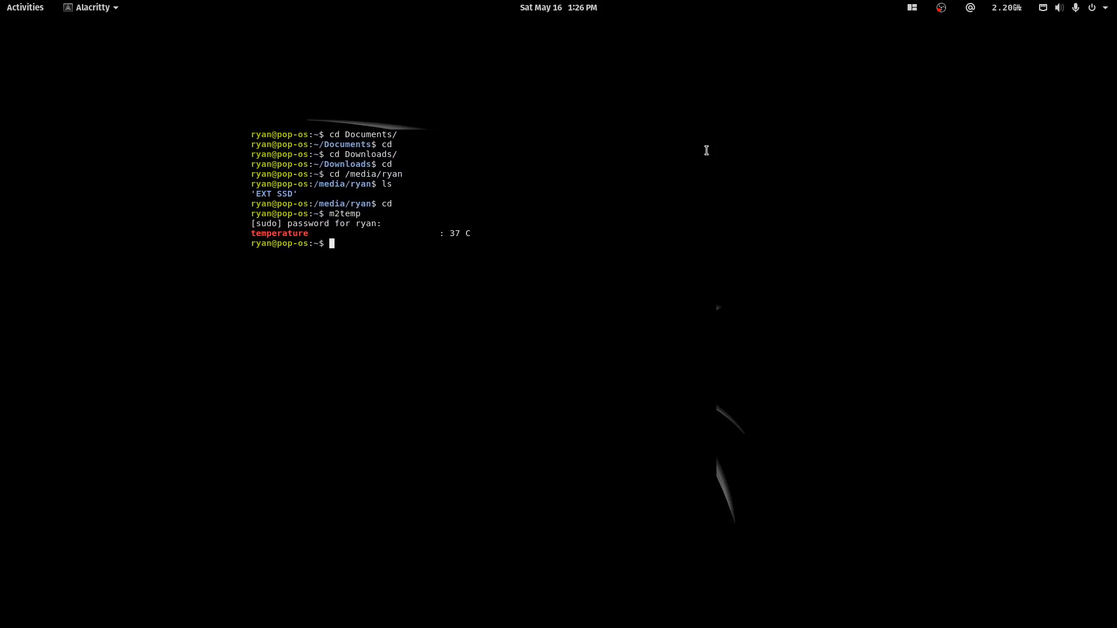
pyautogui.moveTo(524, 226)
pyautogui.write('update')
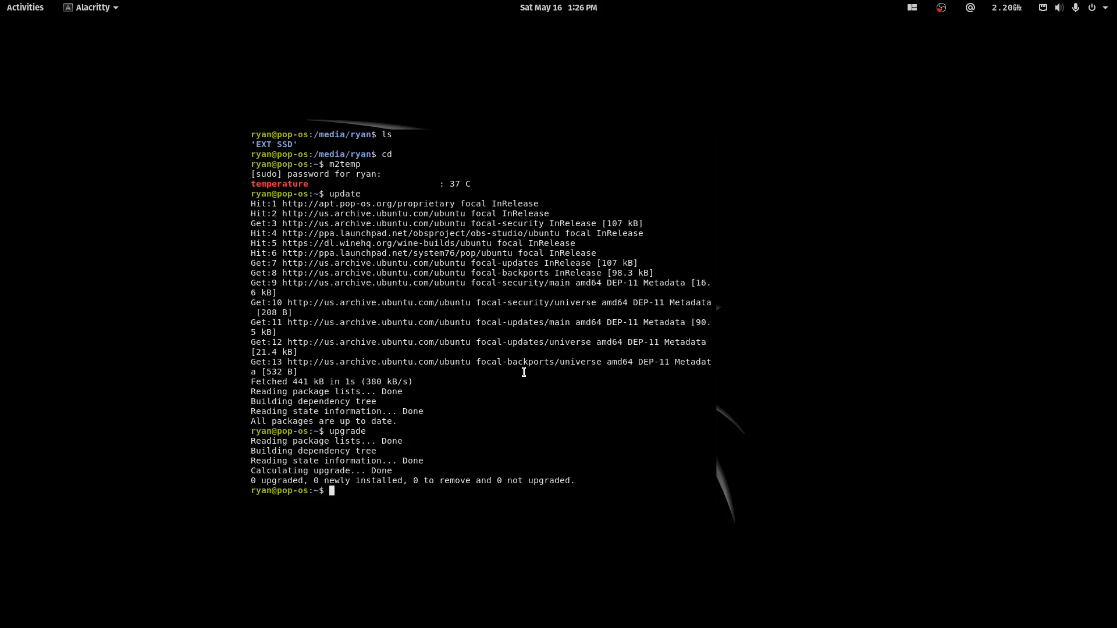
pyautogui.moveTo(508, 184)
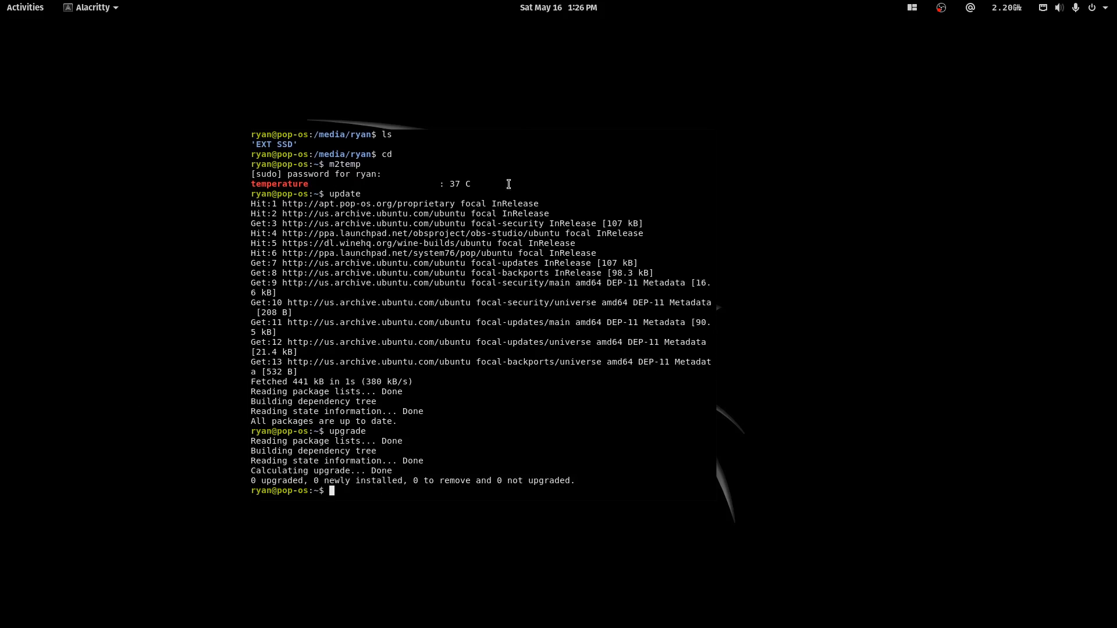
pyautogui.write('shu')
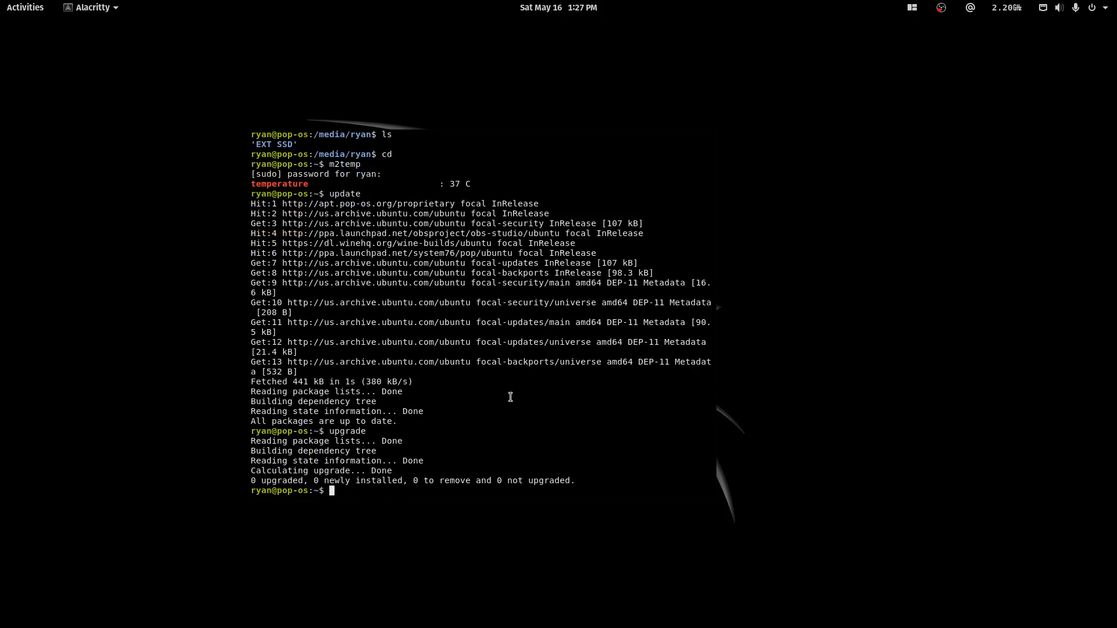
pyautogui.moveTo(596, 292)
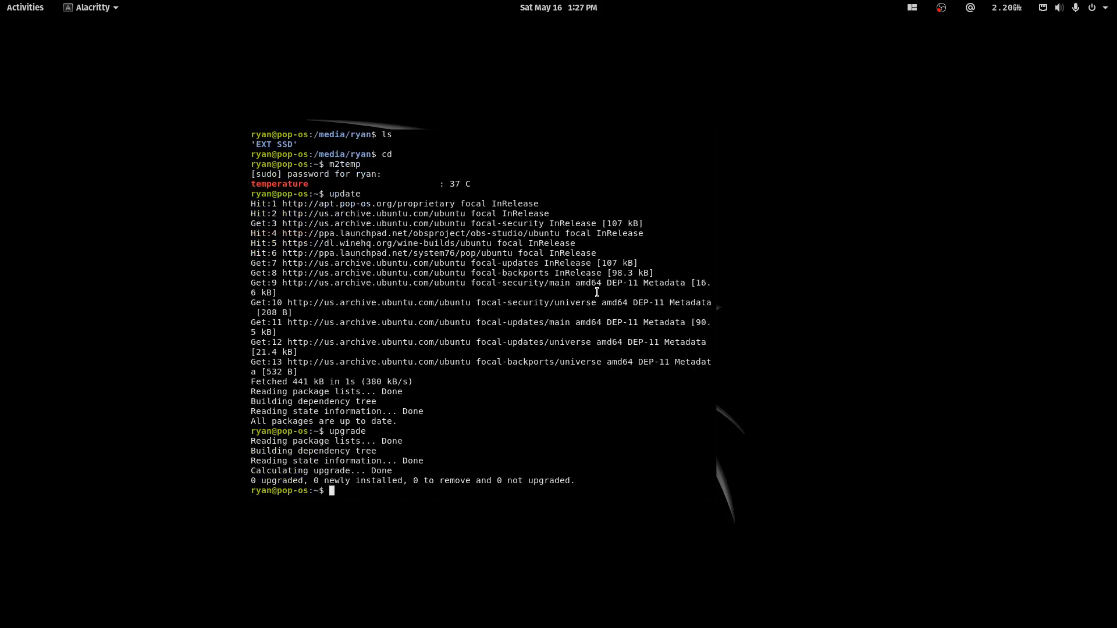
pyautogui.write('vim .bashr')
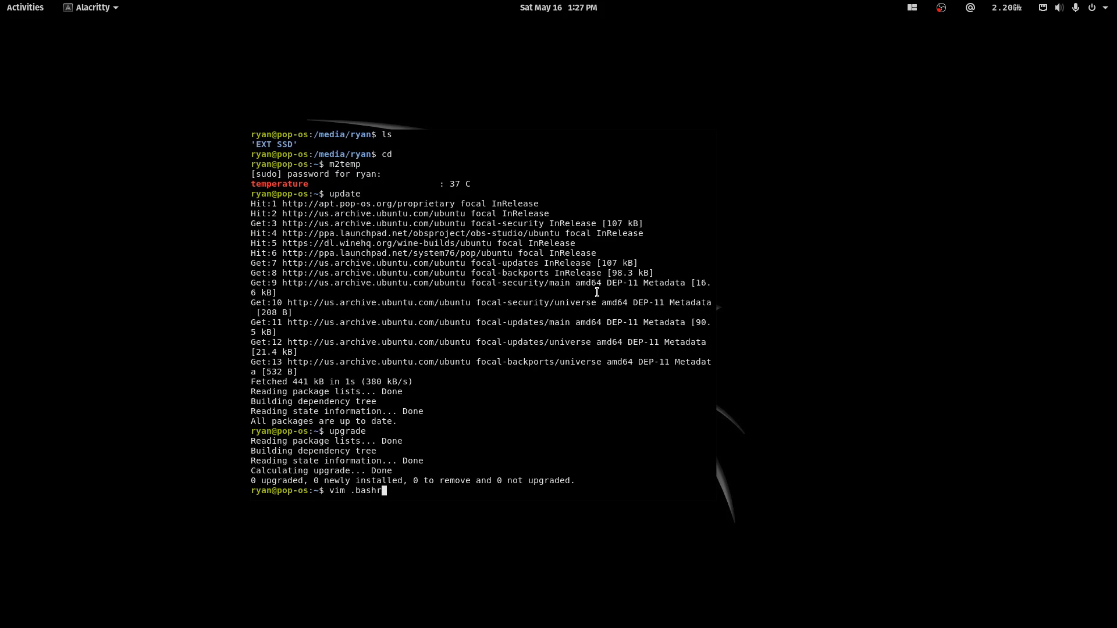
pyautogui.press('Return')
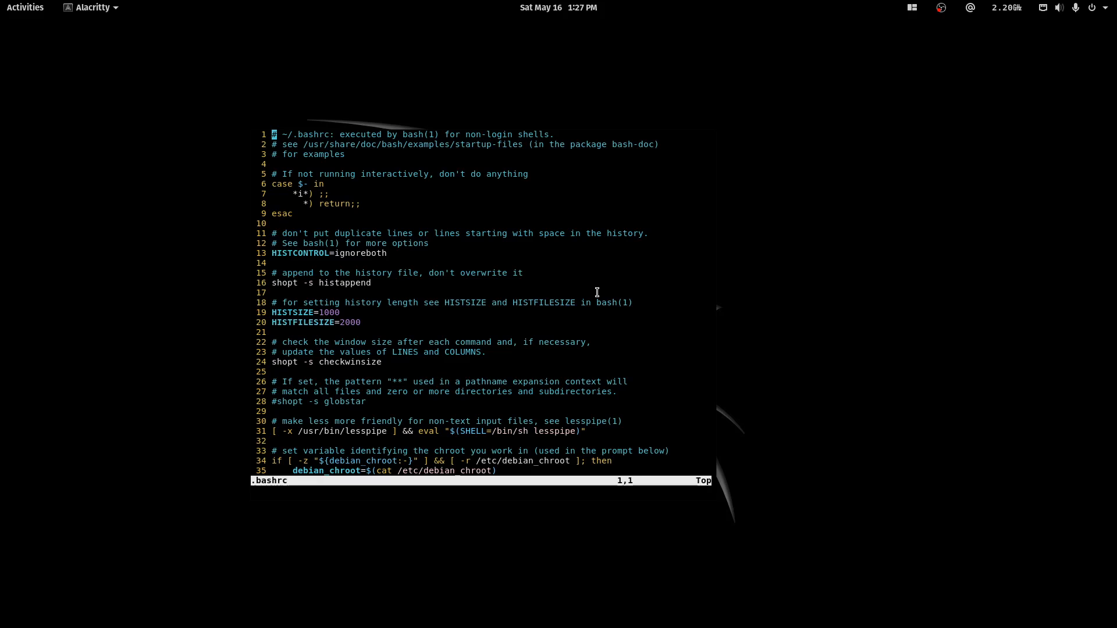
pyautogui.scroll(-3)
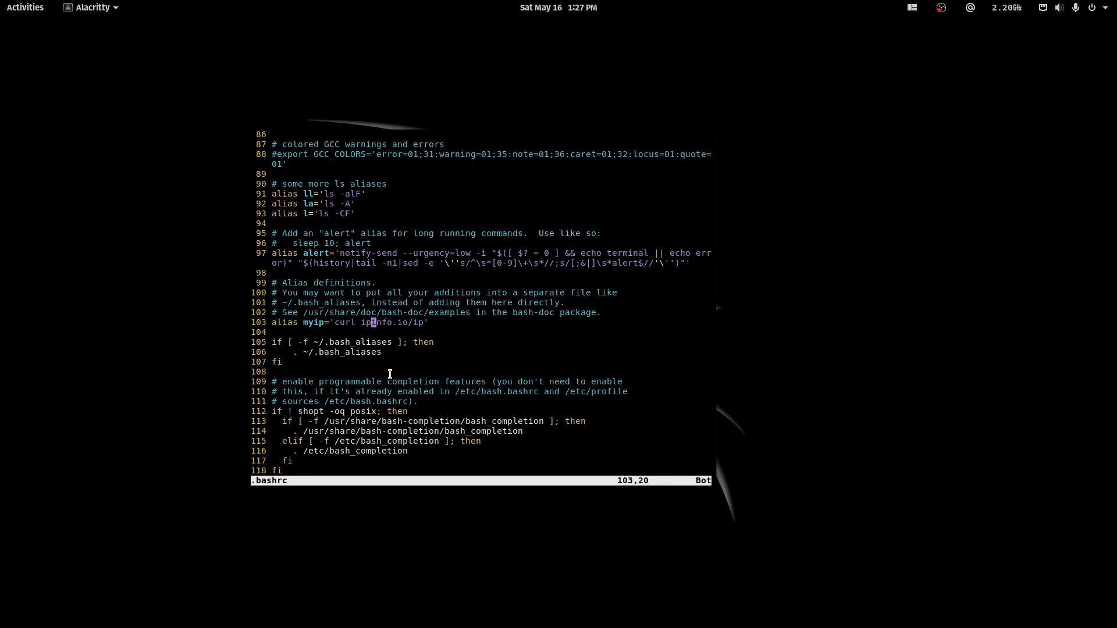
pyautogui.press('Down')
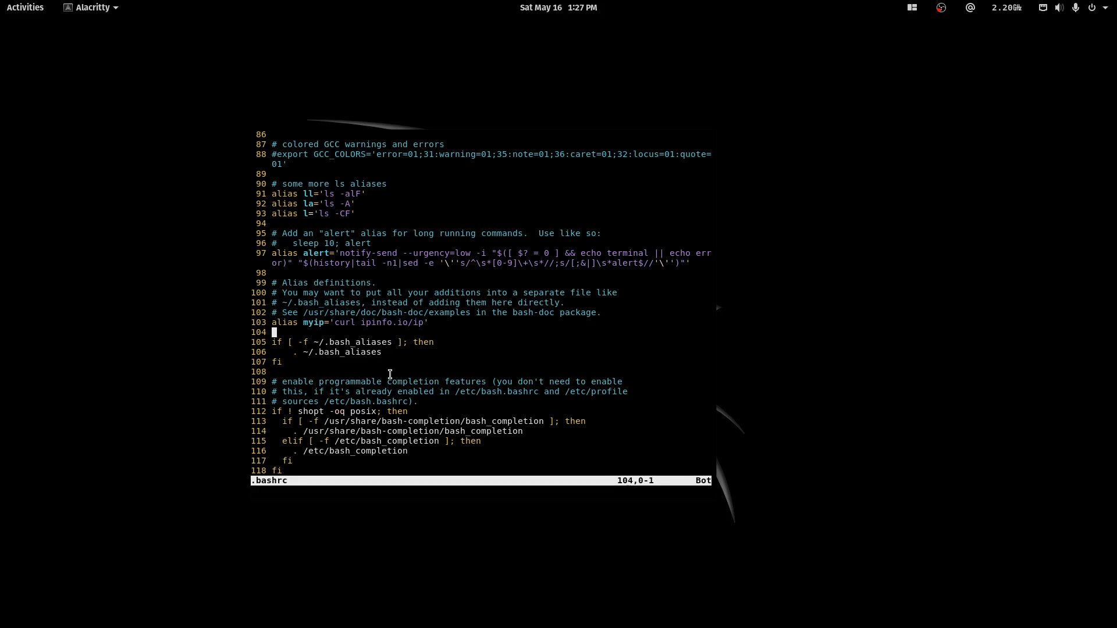
pyautogui.press('g')
pyautogui.write('vim .b')
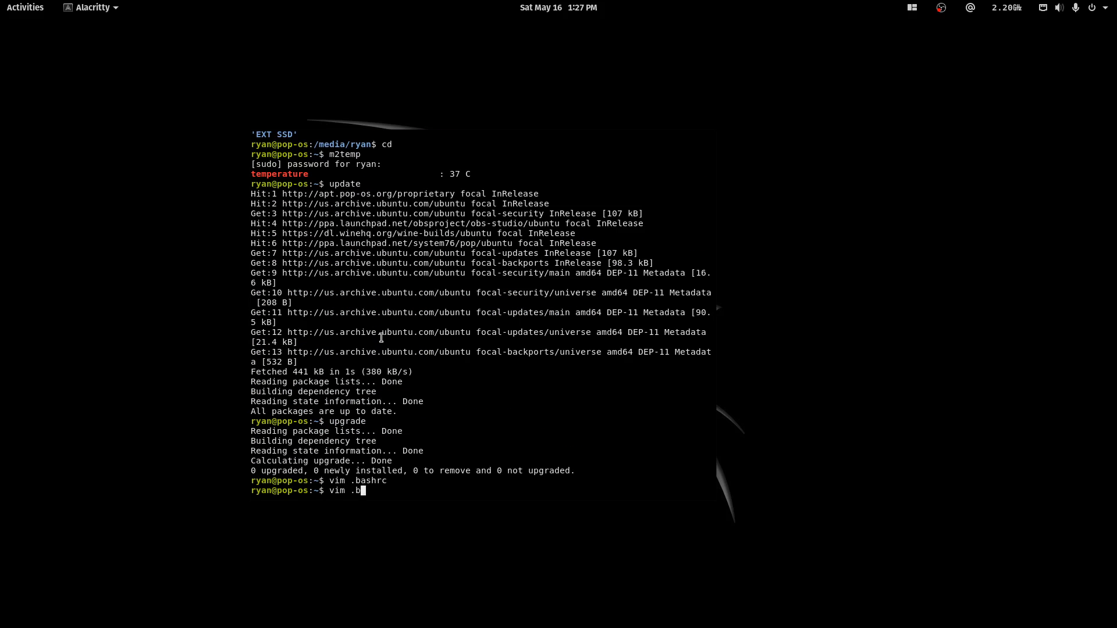
# Open .bash_aliases in vim, showing aliases like myip, ll, m2temp, shut, duck and update
pyautogui.write('ash_aliases')
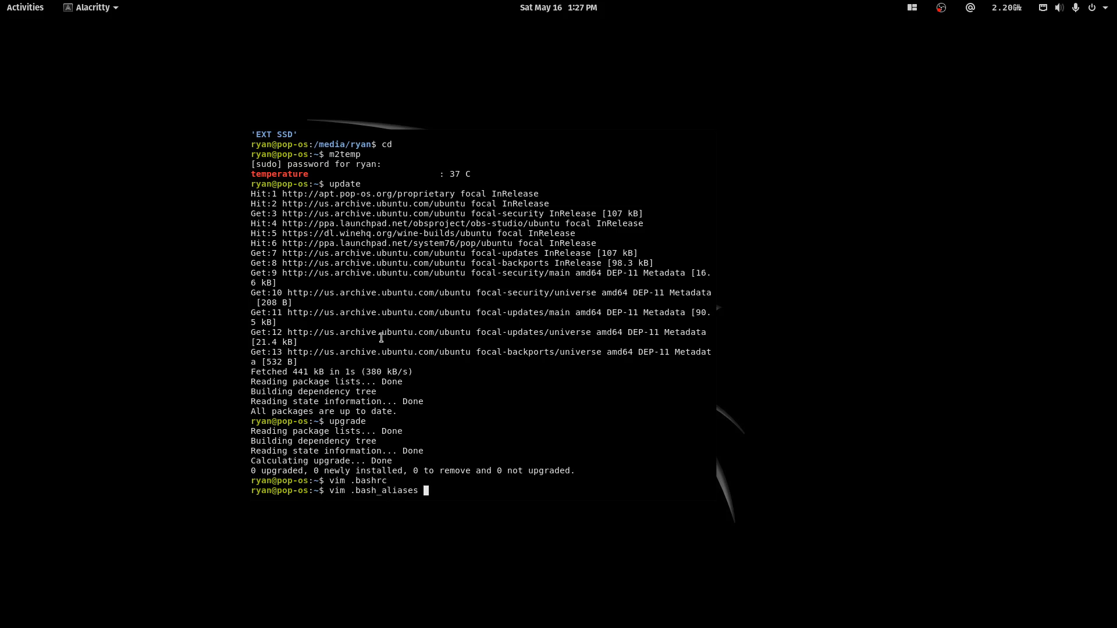
pyautogui.press('Return')
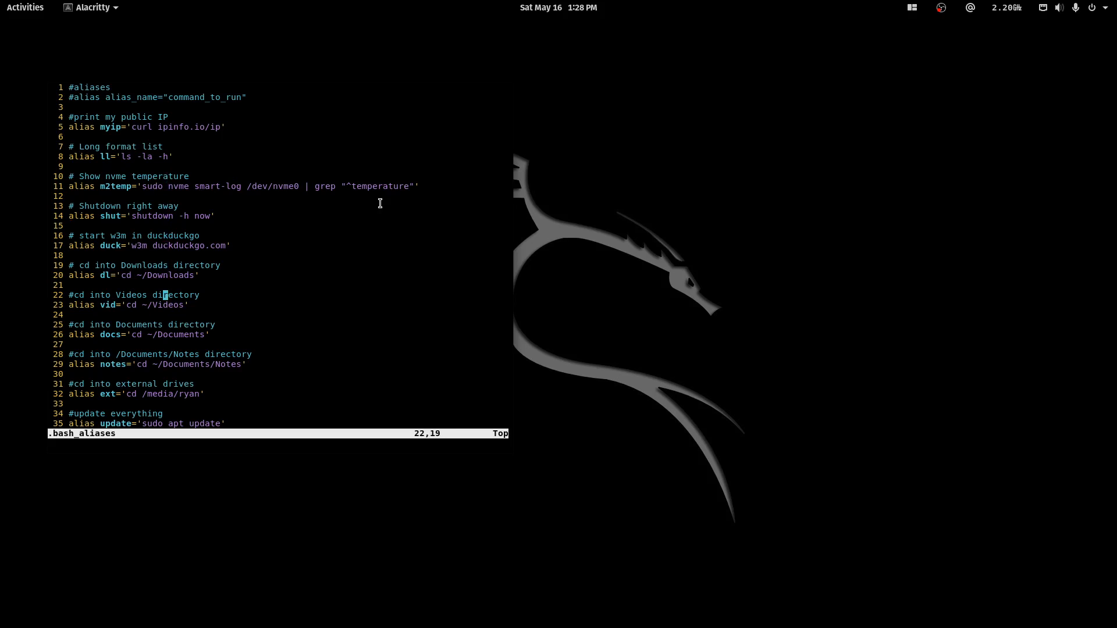
# In the second terminal, test duck, dl, docs and notes, then ll and ls showing EXT SSD
pyautogui.click(25, 7)
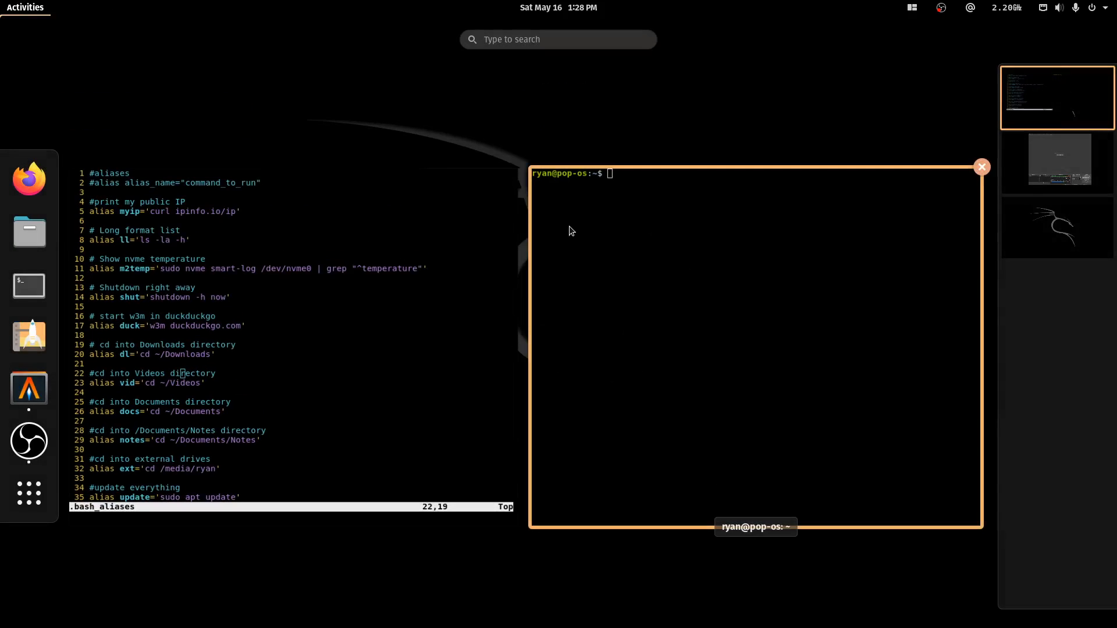
pyautogui.write('duck')
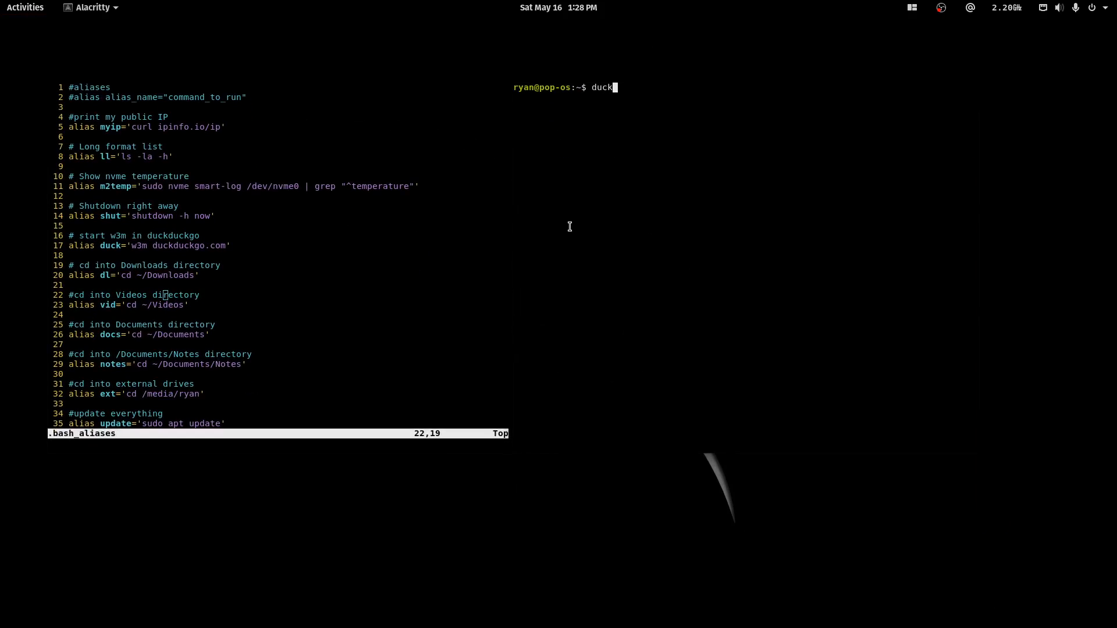
pyautogui.press('Return')
pyautogui.write('w3m duckduckgo.com')
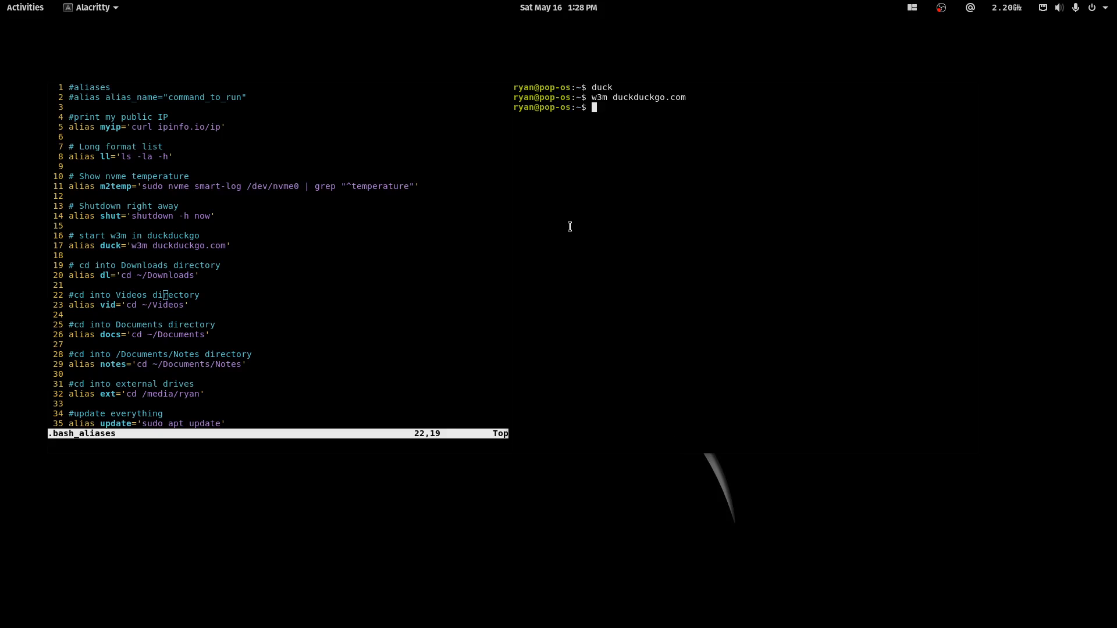
pyautogui.moveTo(162, 265)
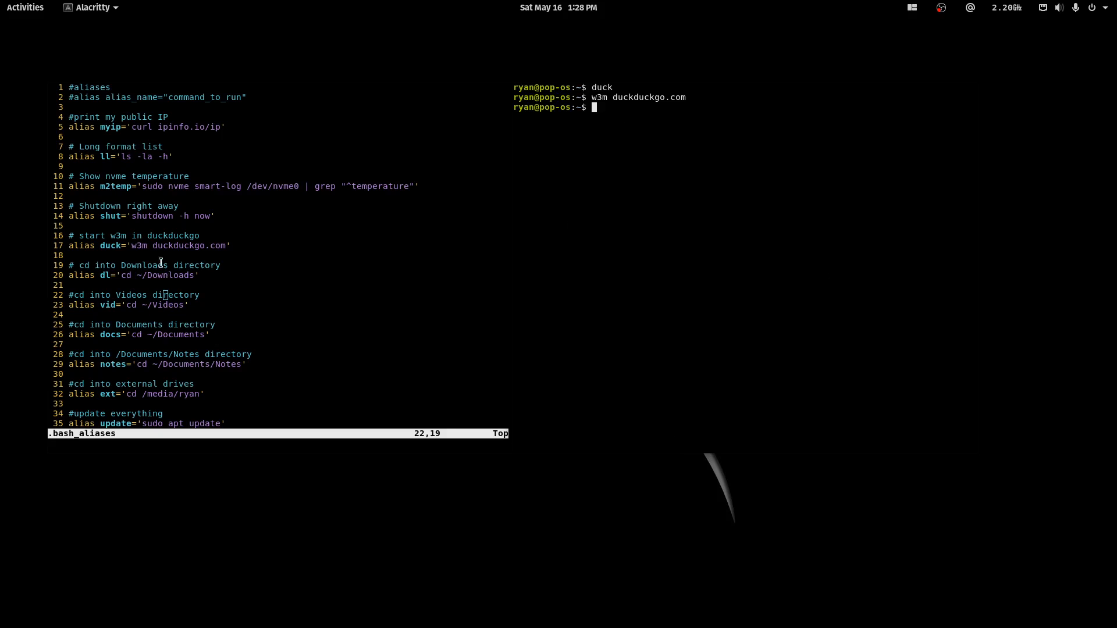
pyautogui.moveTo(661, 237)
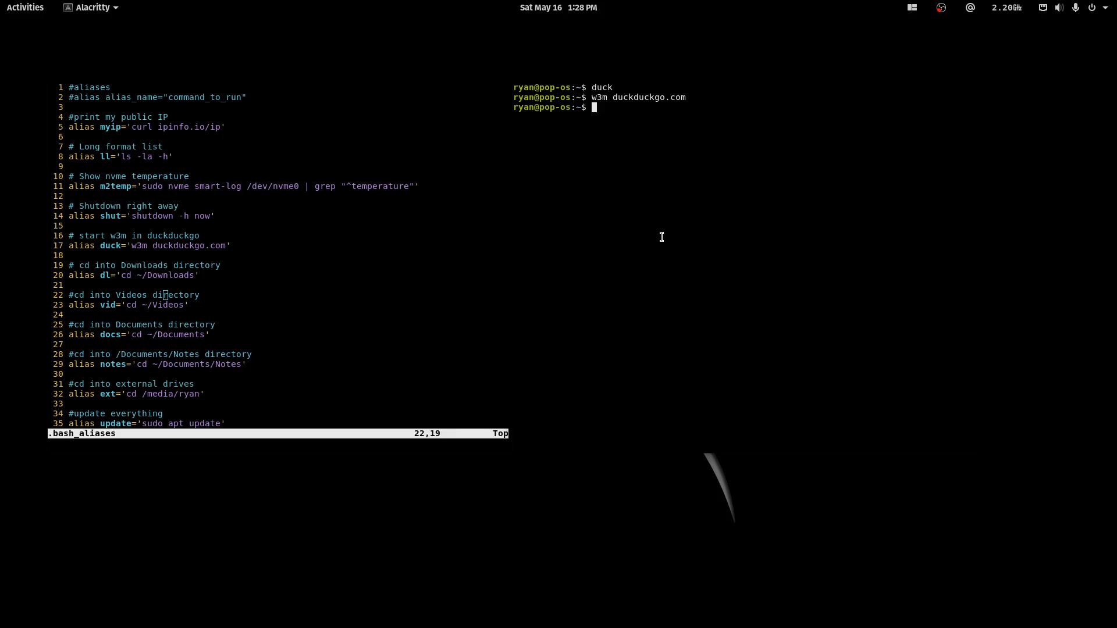
pyautogui.write('dl')
pyautogui.write('vi')
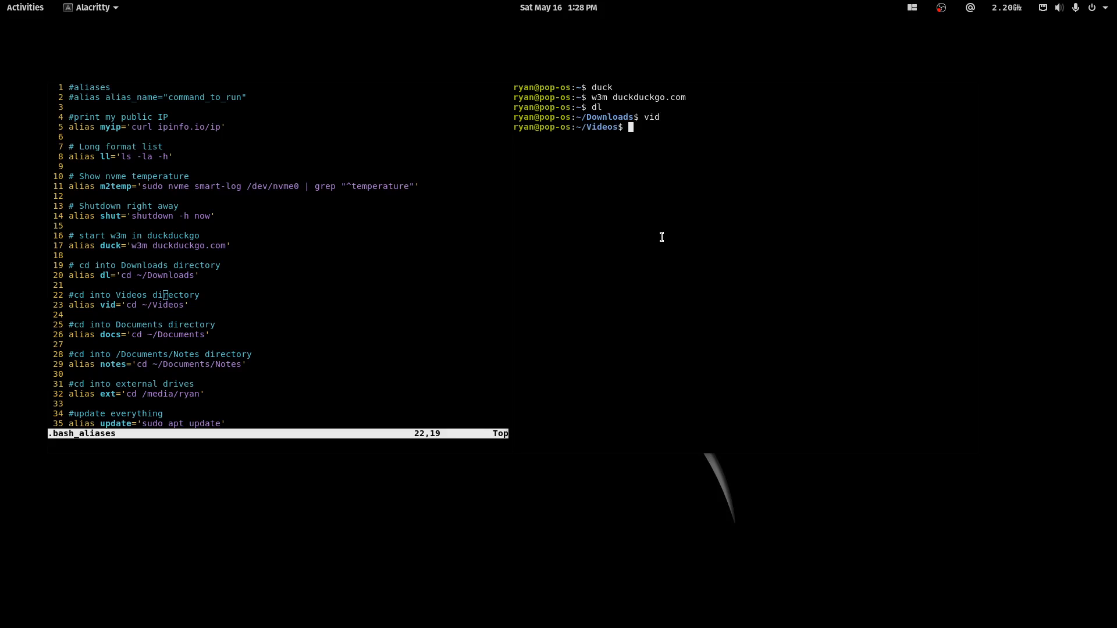
pyautogui.write('docs')
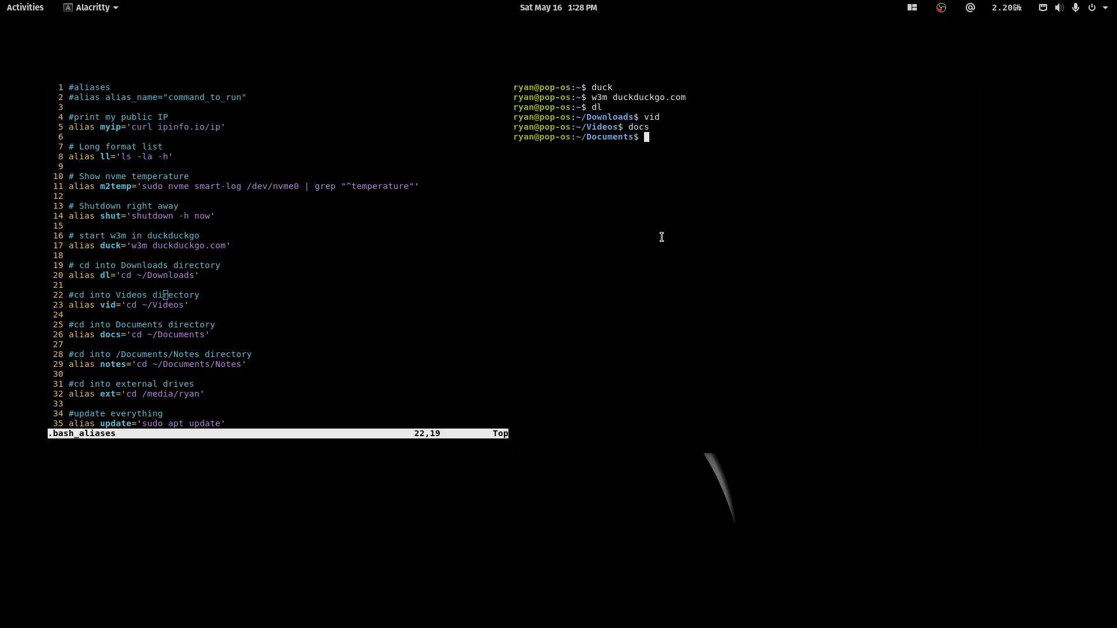
pyautogui.write('notes')
pyautogui.write('ext')
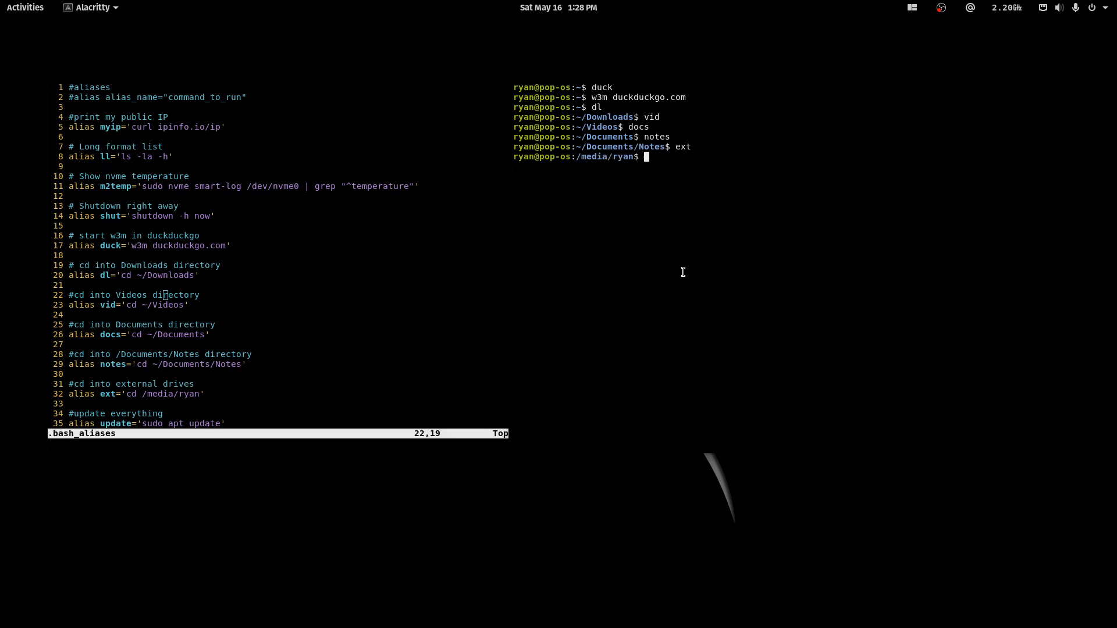
pyautogui.write('ll')
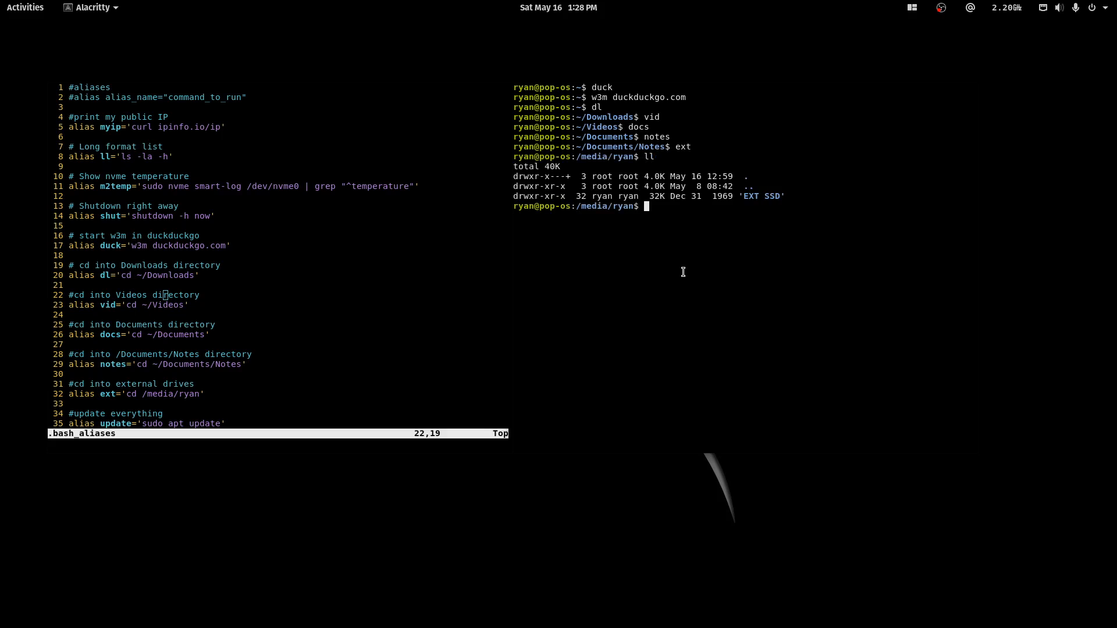
pyautogui.write('ls')
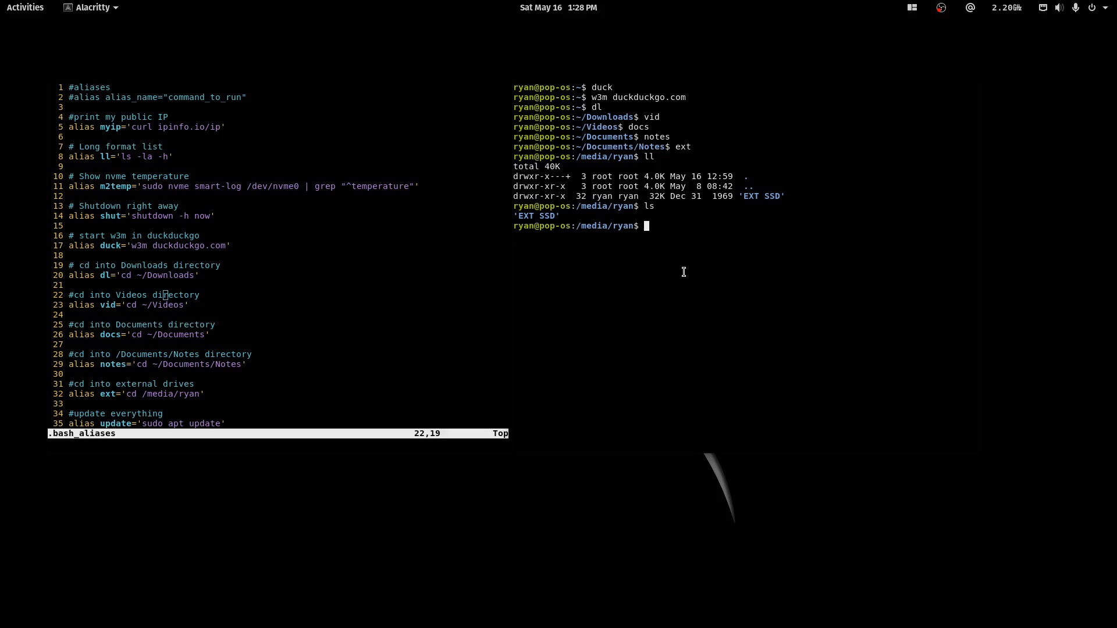
pyautogui.moveTo(781, 192)
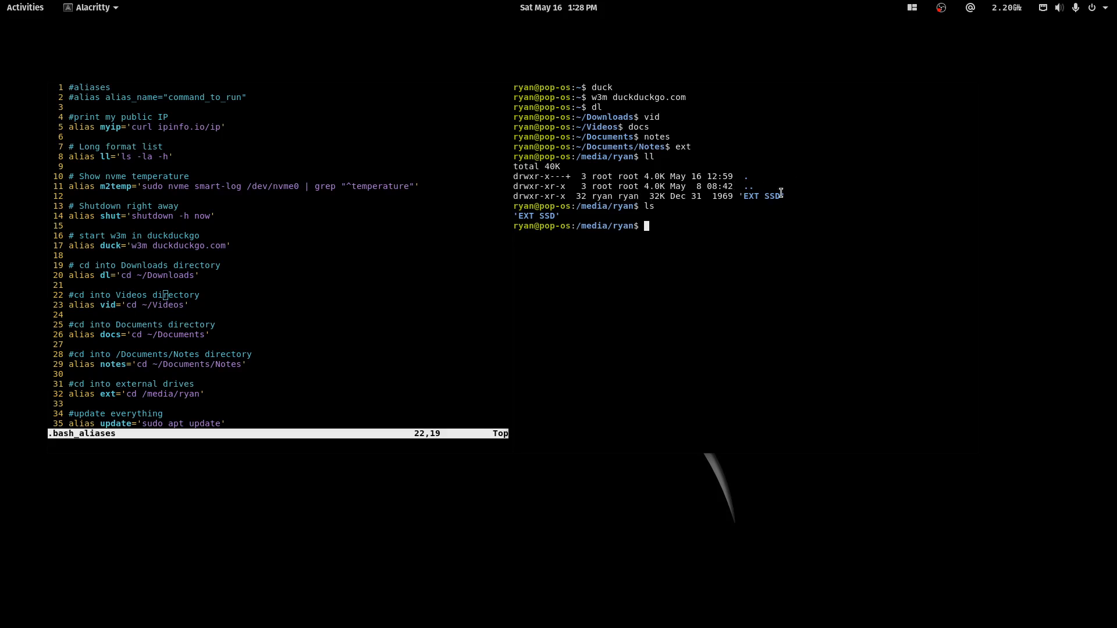
pyautogui.moveTo(747, 167)
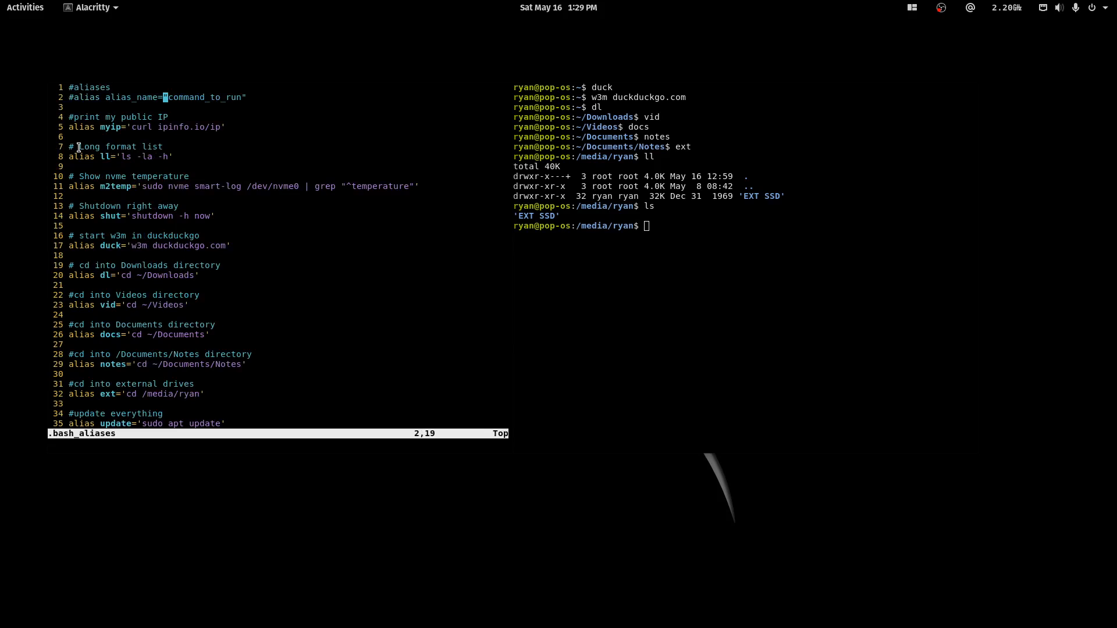
pyautogui.doubleClick(114, 146)
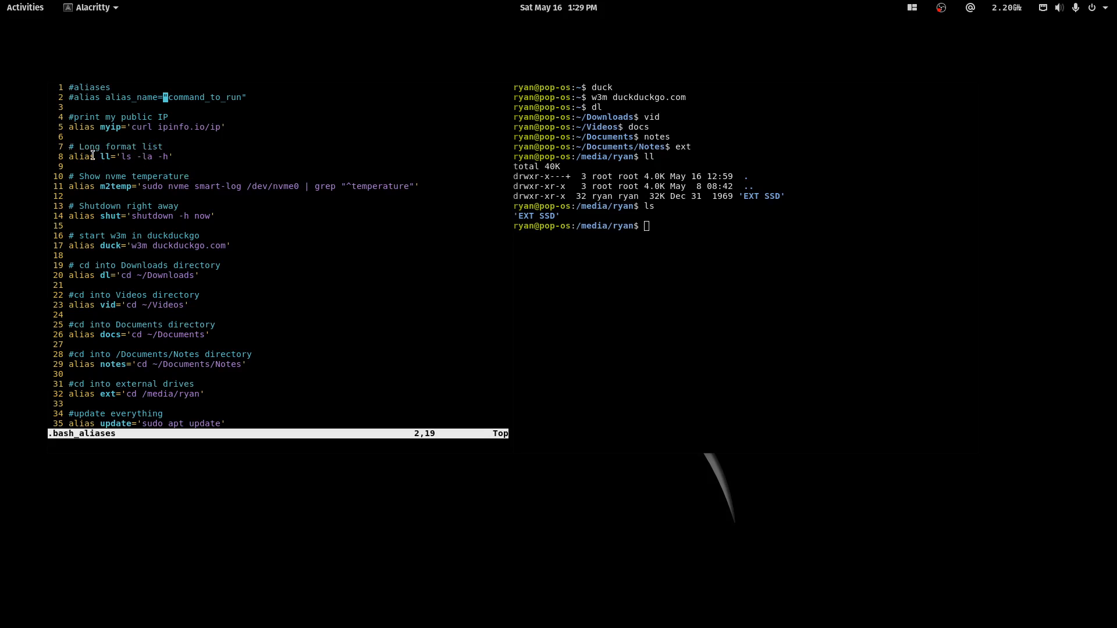
pyautogui.doubleClick(80, 155)
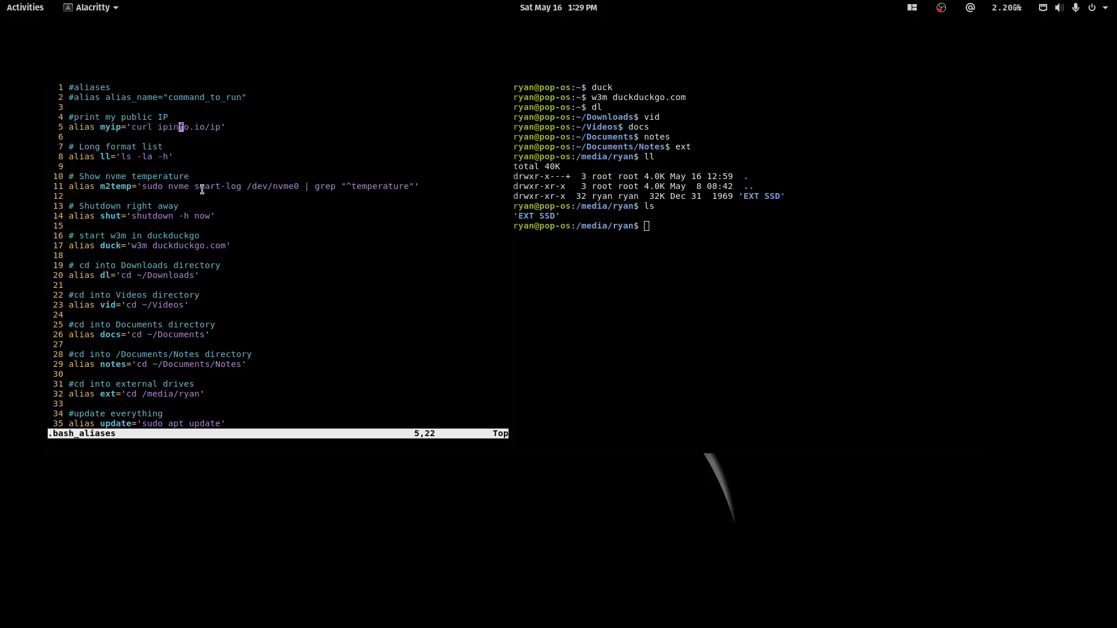
pyautogui.press('Down')
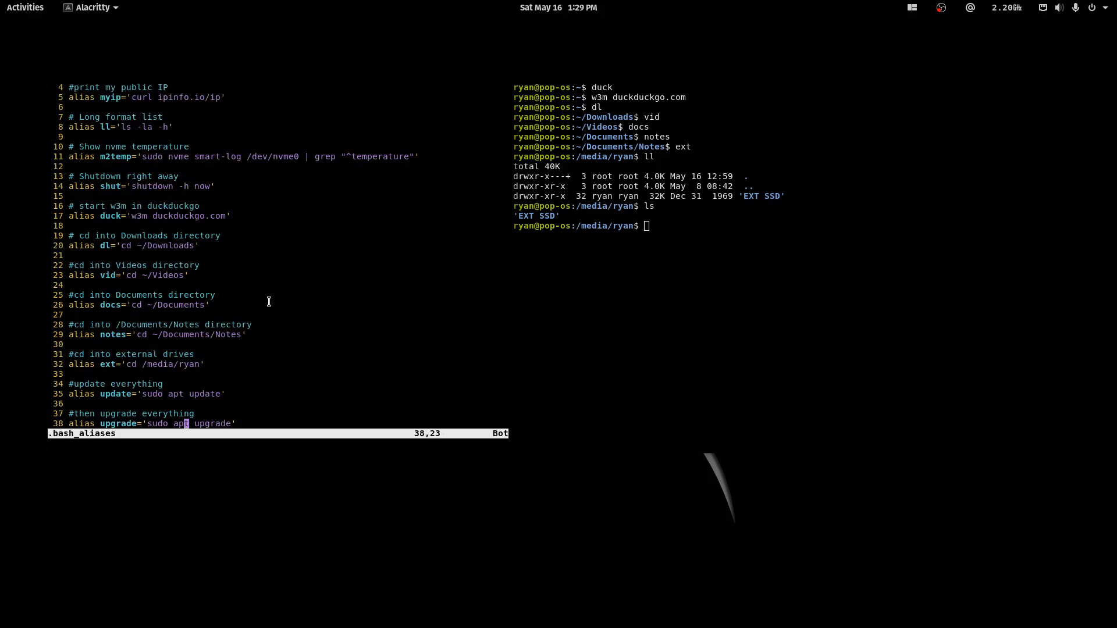
# Append '#to finalize everything, do source .bash_aliases in home directory' and save with :wq
pyautogui.press('o')
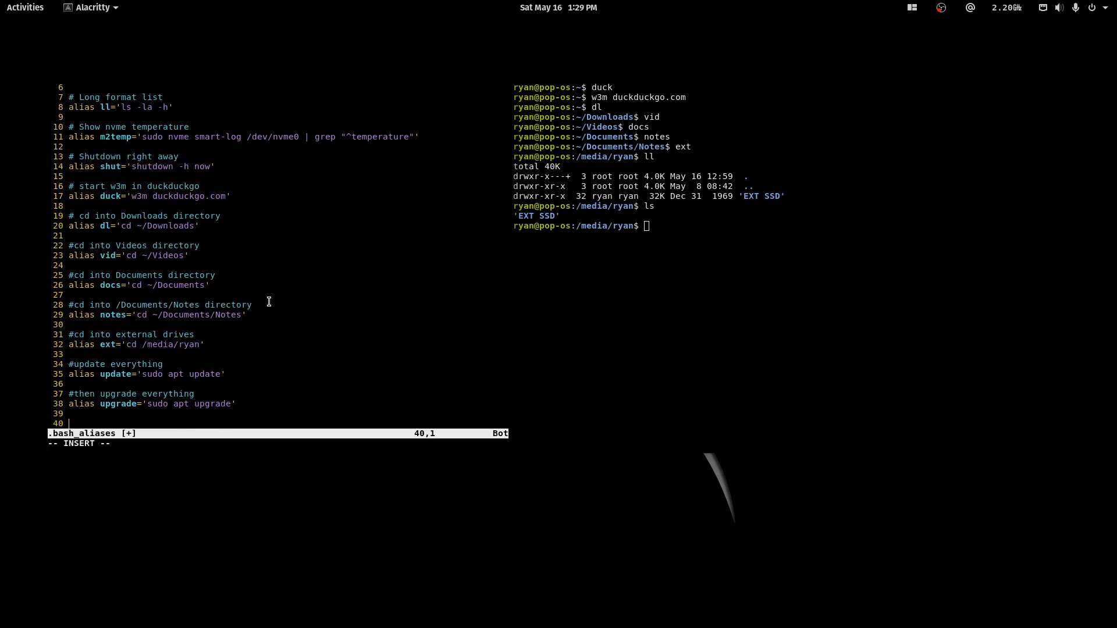
pyautogui.write('#to')
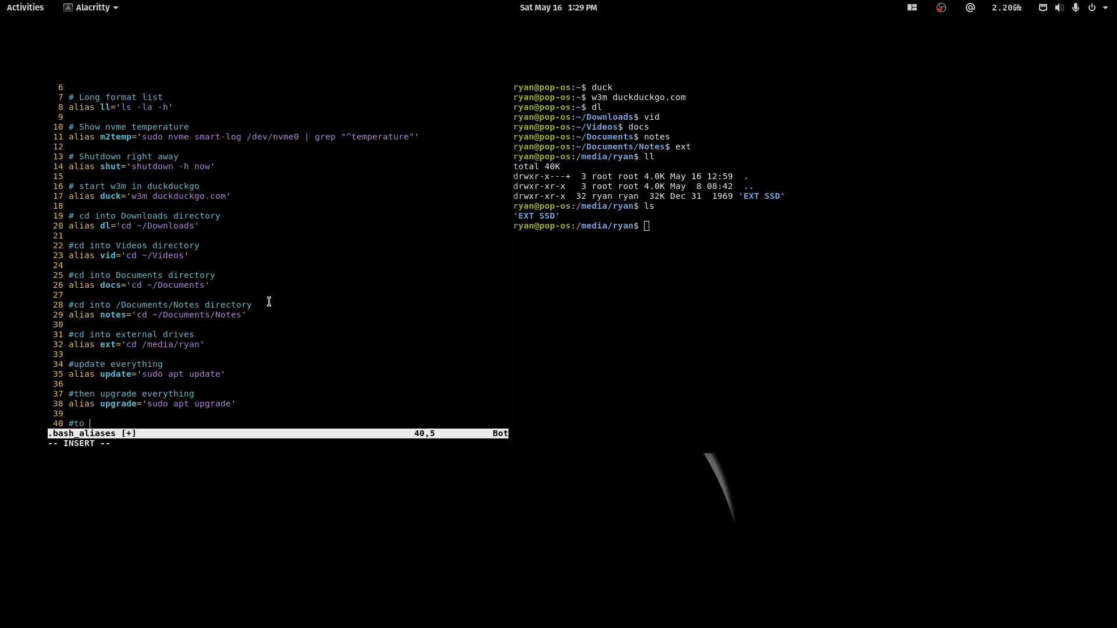
pyautogui.write('finalize everything, do source .b')
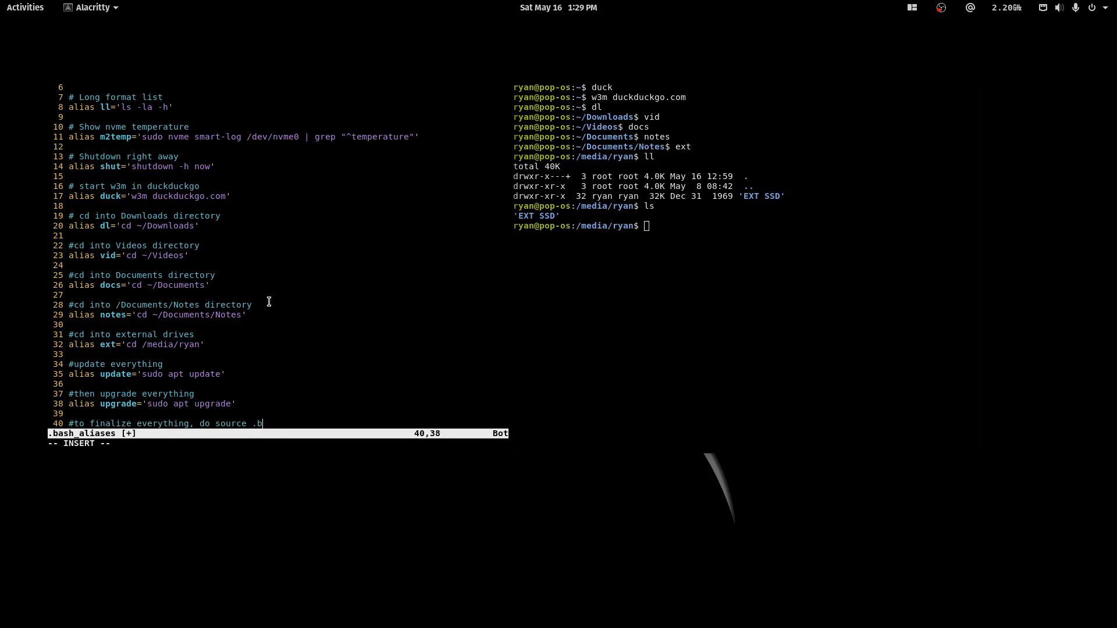
pyautogui.write('ash_aliases i')
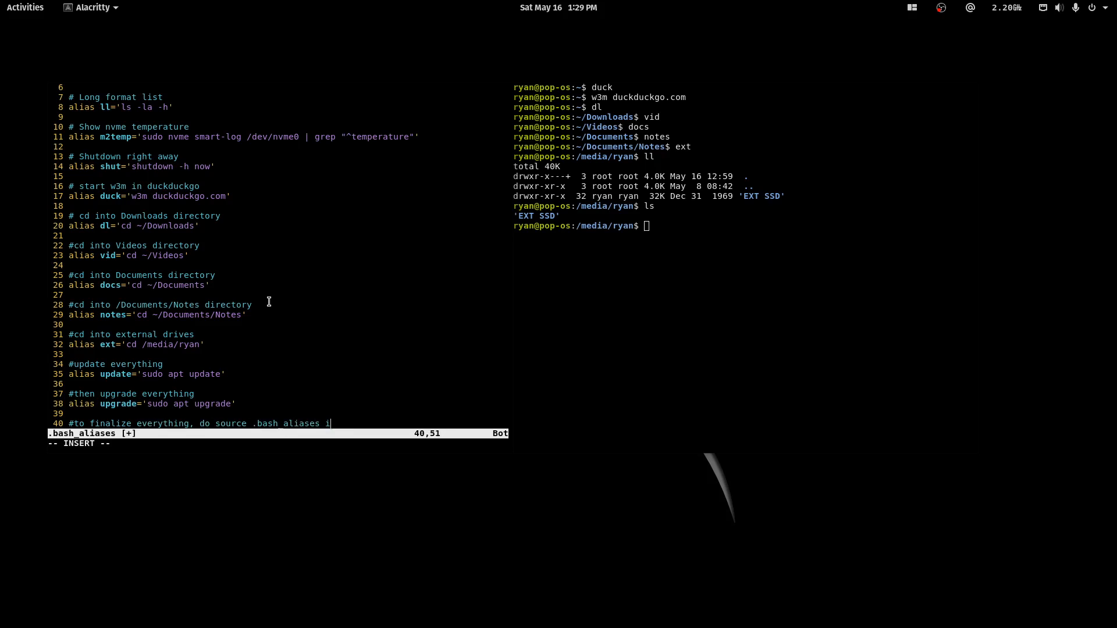
pyautogui.write('n home directory')
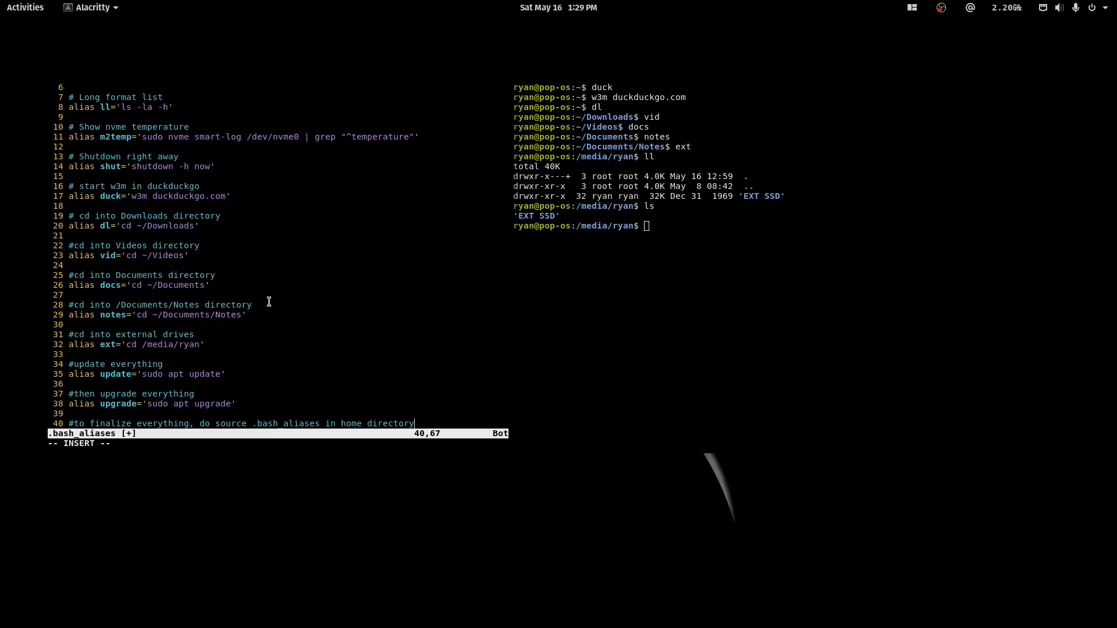
pyautogui.write(':wq')
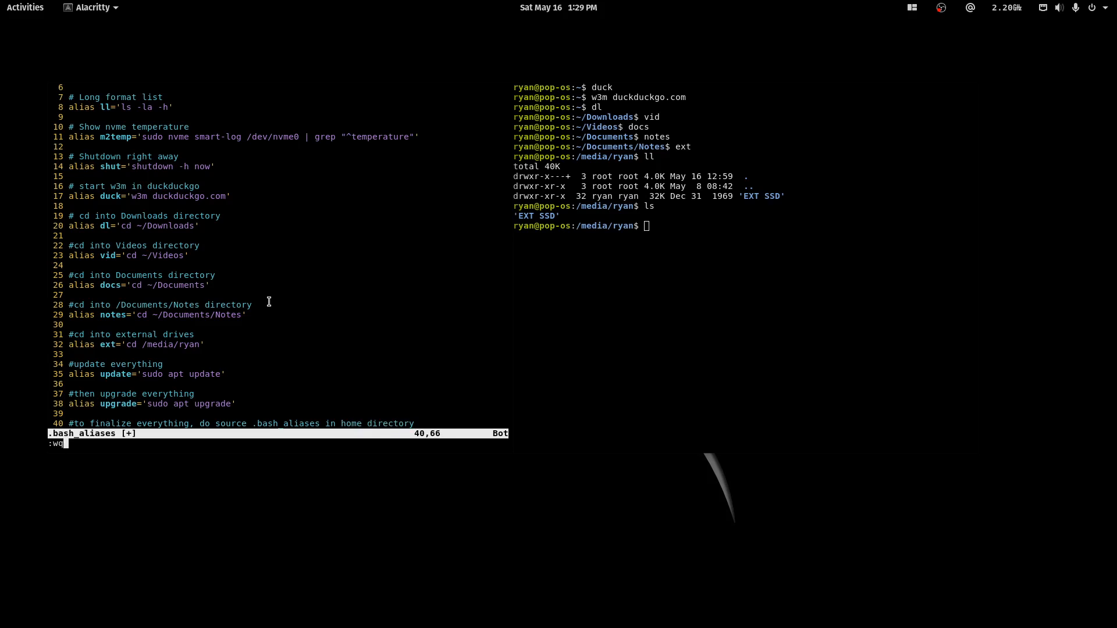
pyautogui.press('Return')
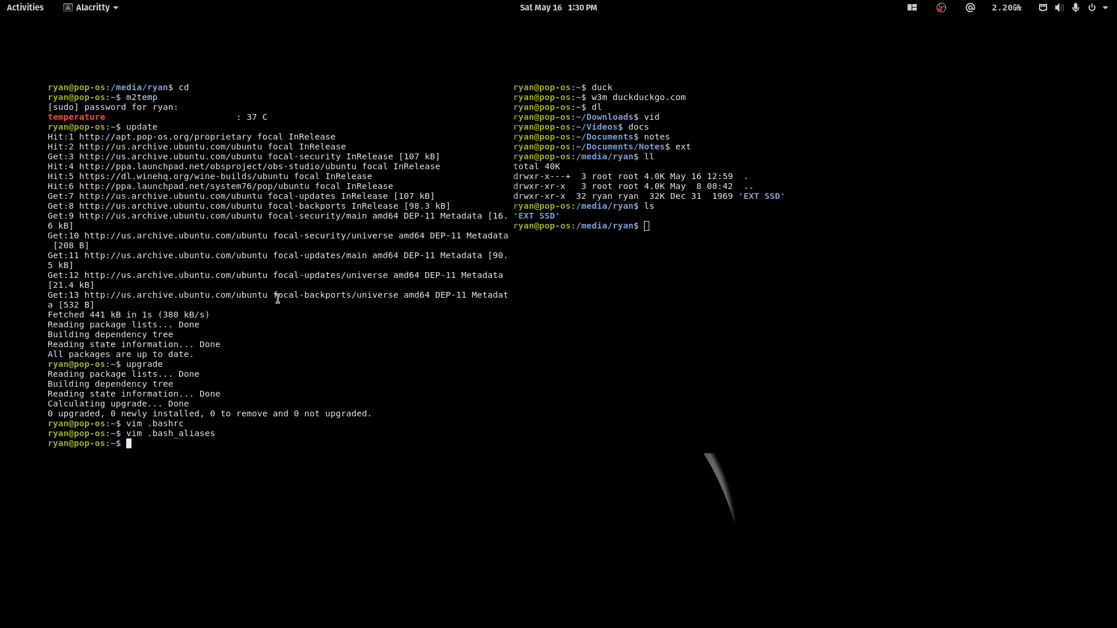
# Source .bash_aliases to load the new aliases, then reopen the file in vim
pyautogui.write('source bas')
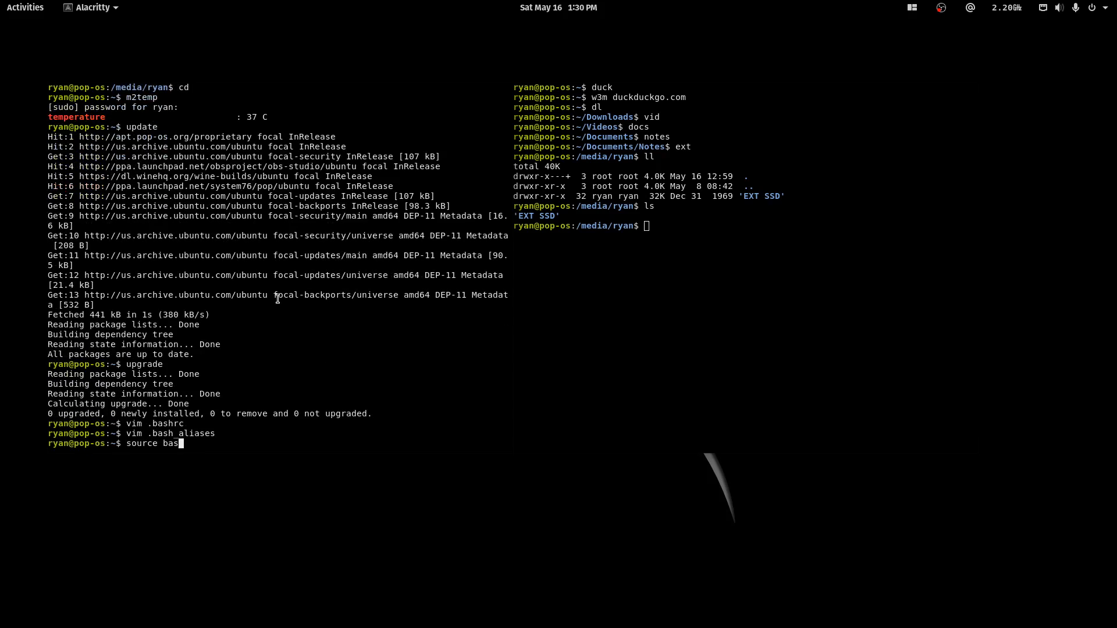
pyautogui.write('_a')
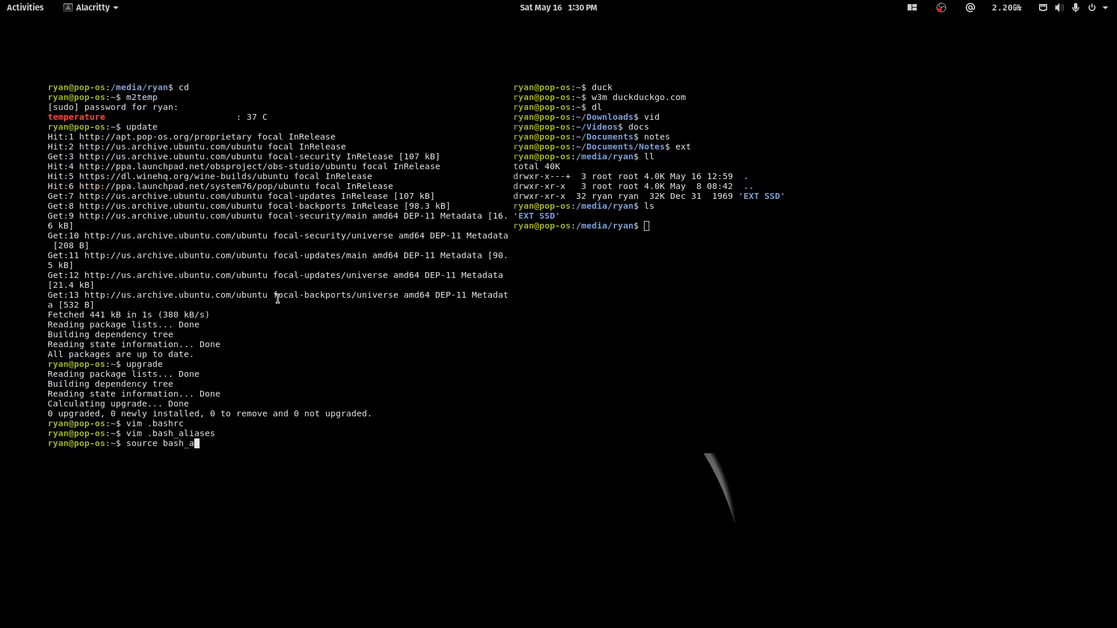
pyautogui.press('BackSpace')
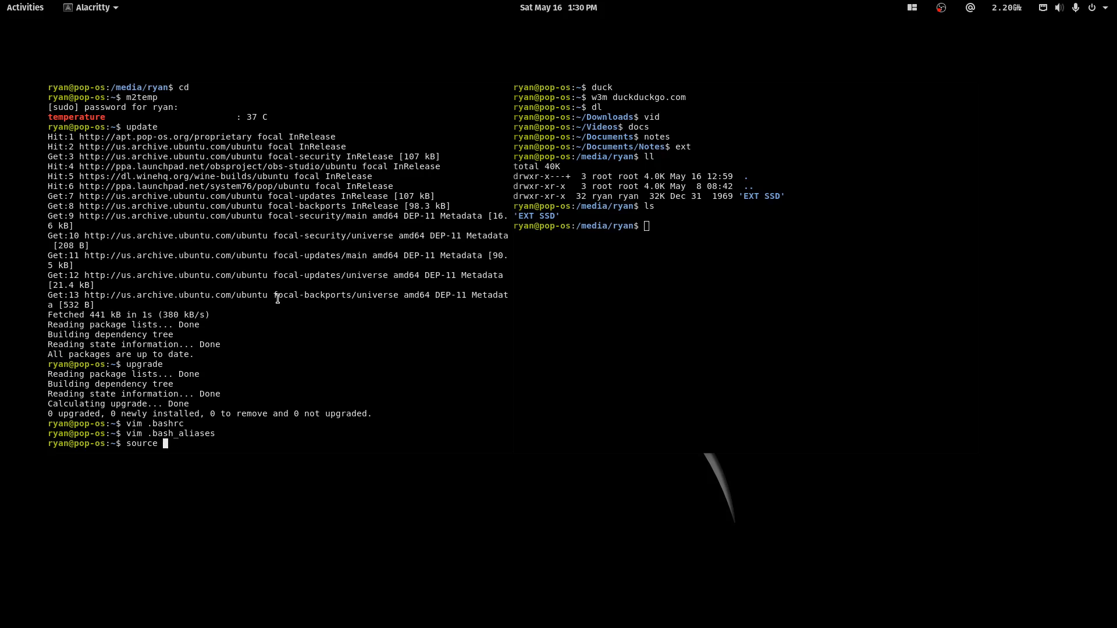
pyautogui.write('.bash_a')
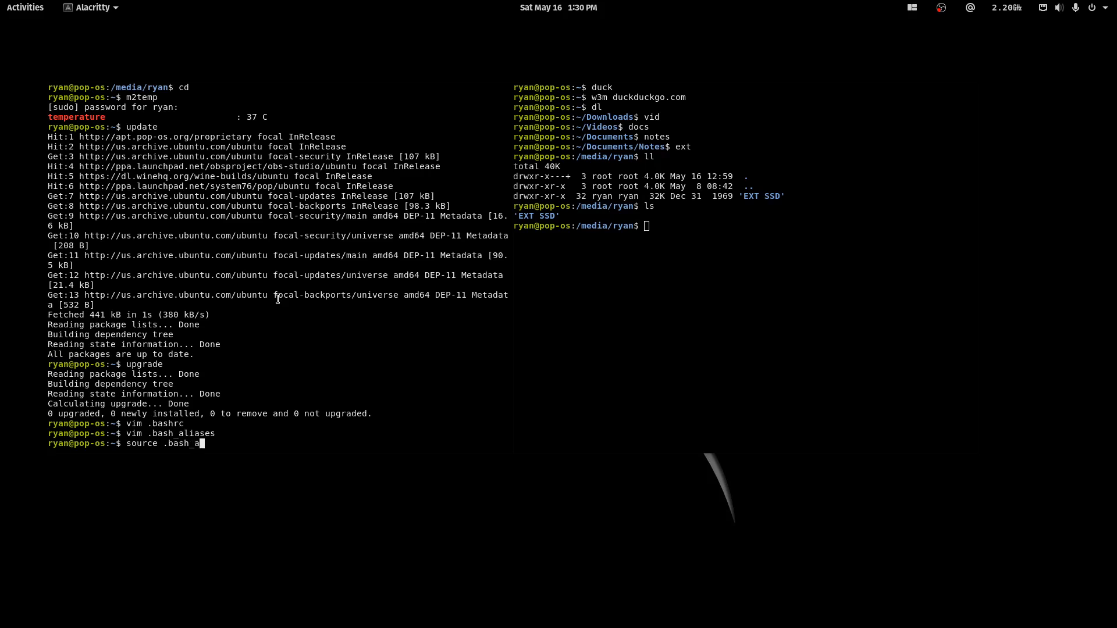
pyautogui.press('Return')
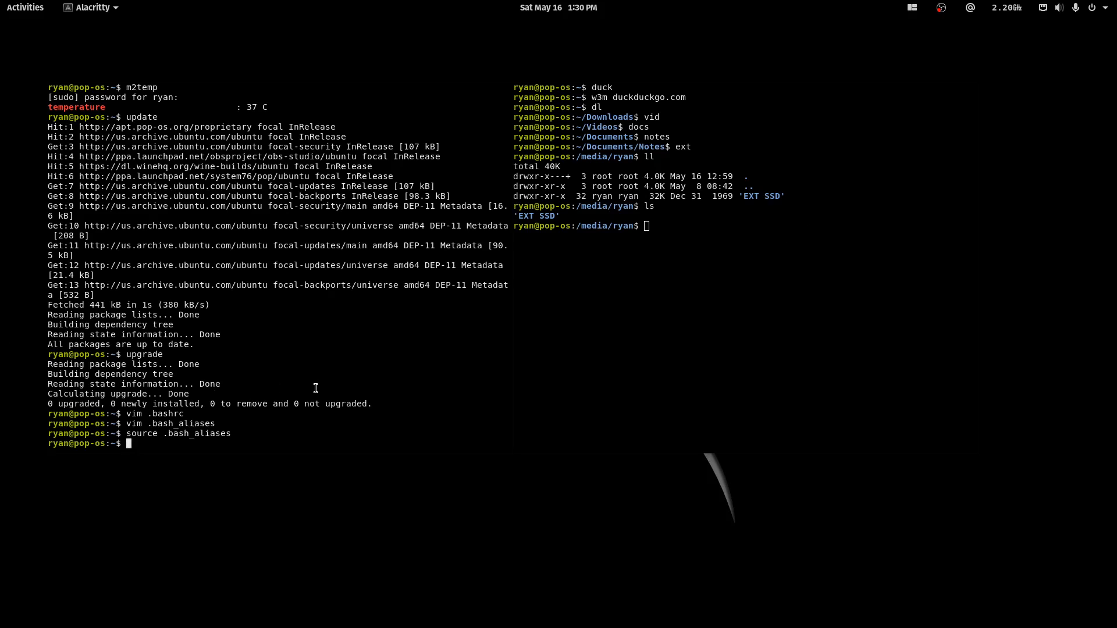
pyautogui.write('vim .bash_aliases')
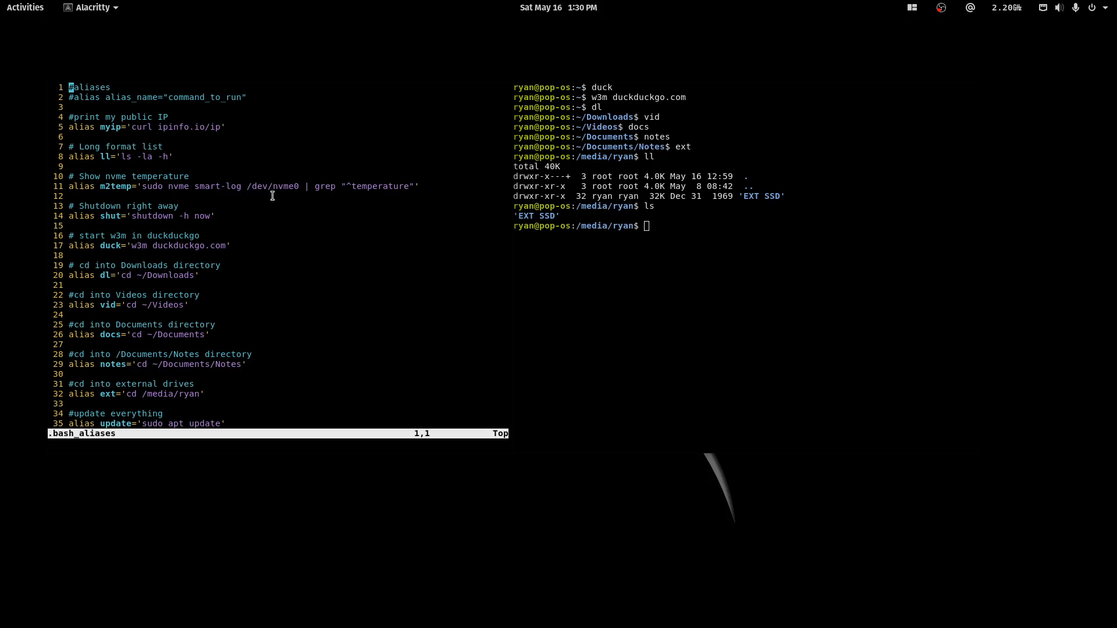
pyautogui.moveTo(204, 282)
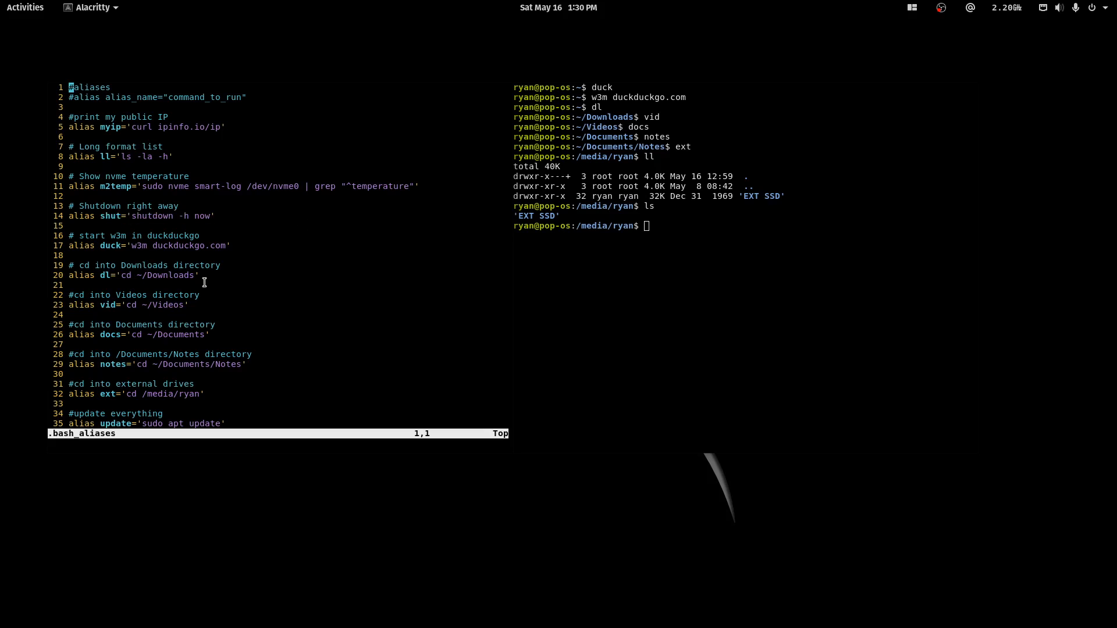
pyautogui.doubleClick(178, 275)
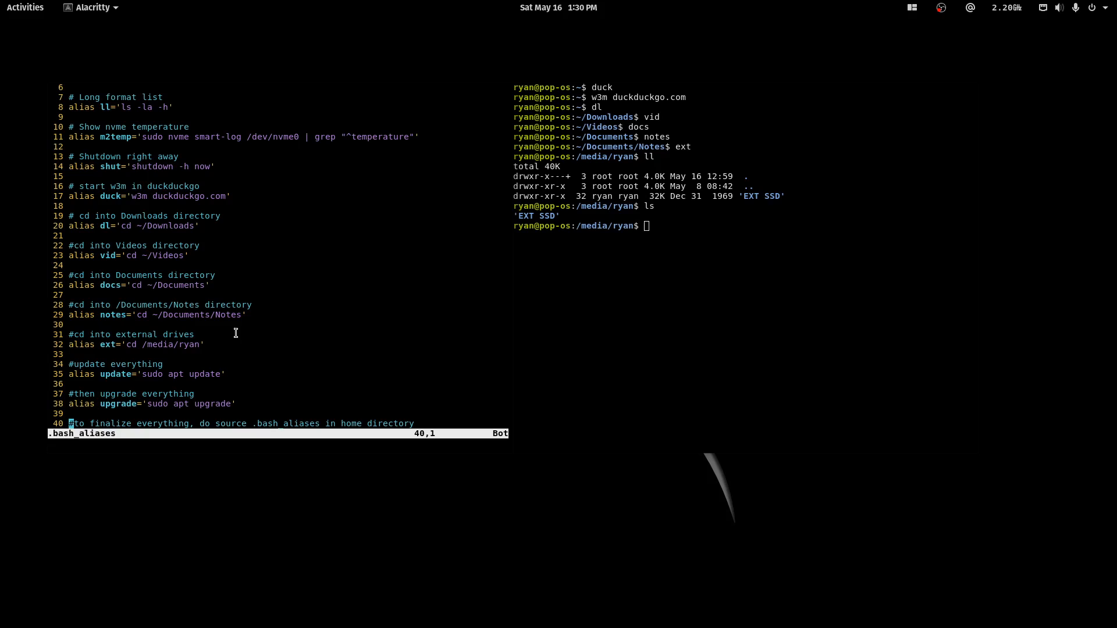
pyautogui.moveTo(225, 359)
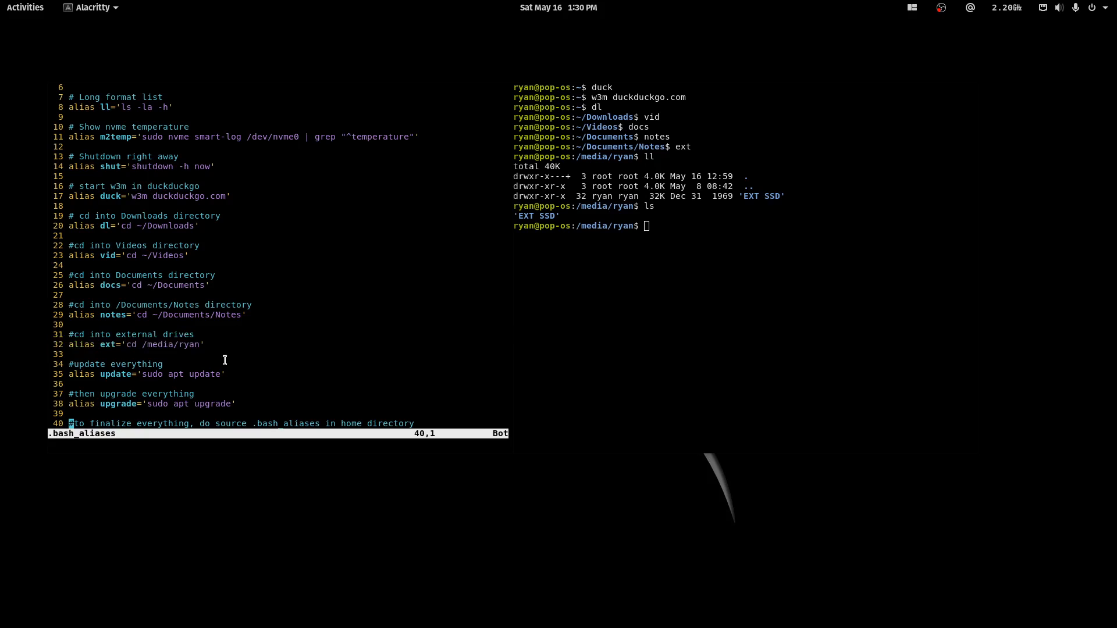
pyautogui.moveTo(160, 285)
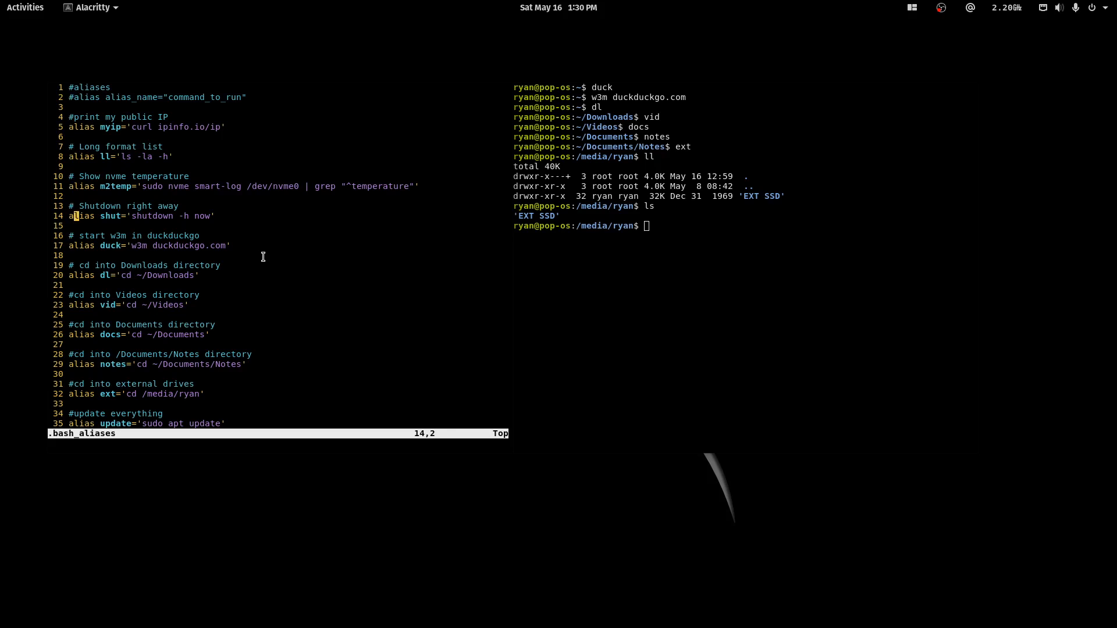
pyautogui.press('Up')
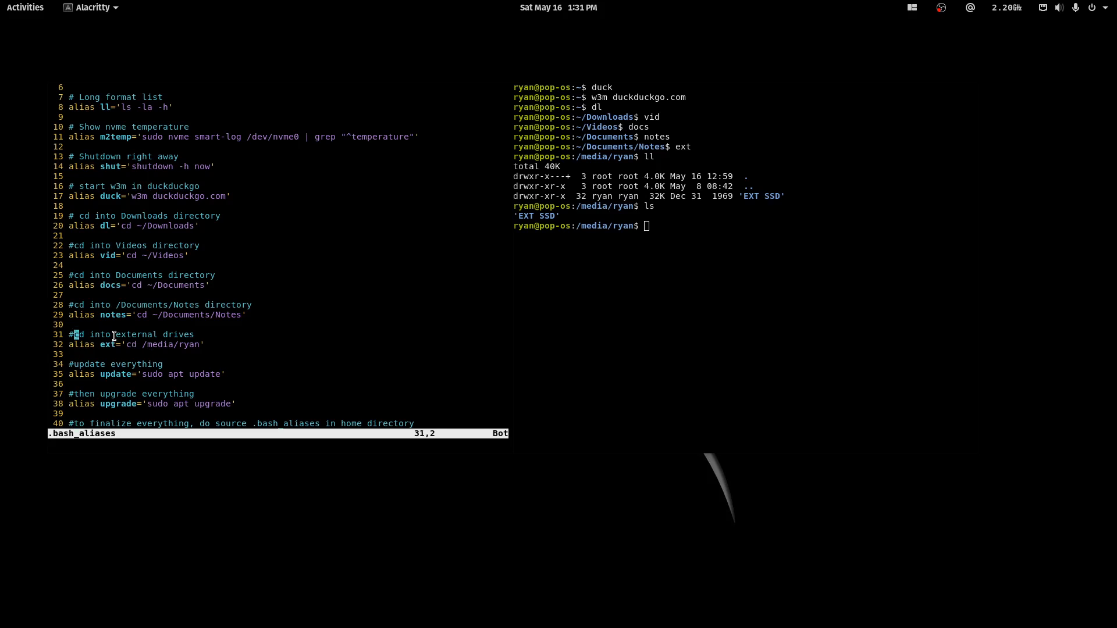
pyautogui.press('gg')
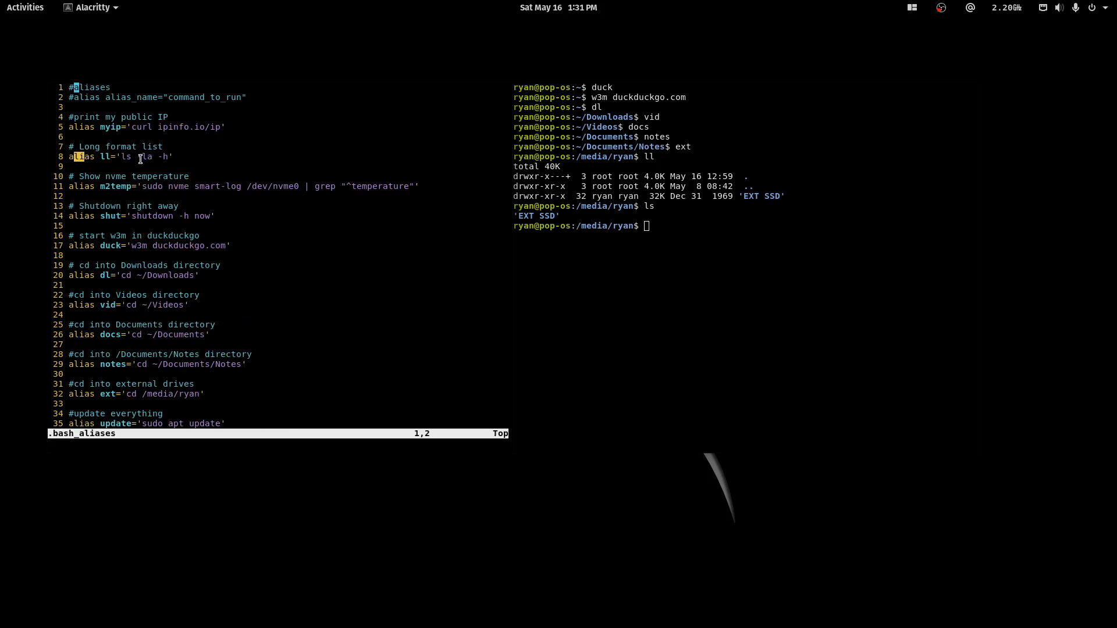